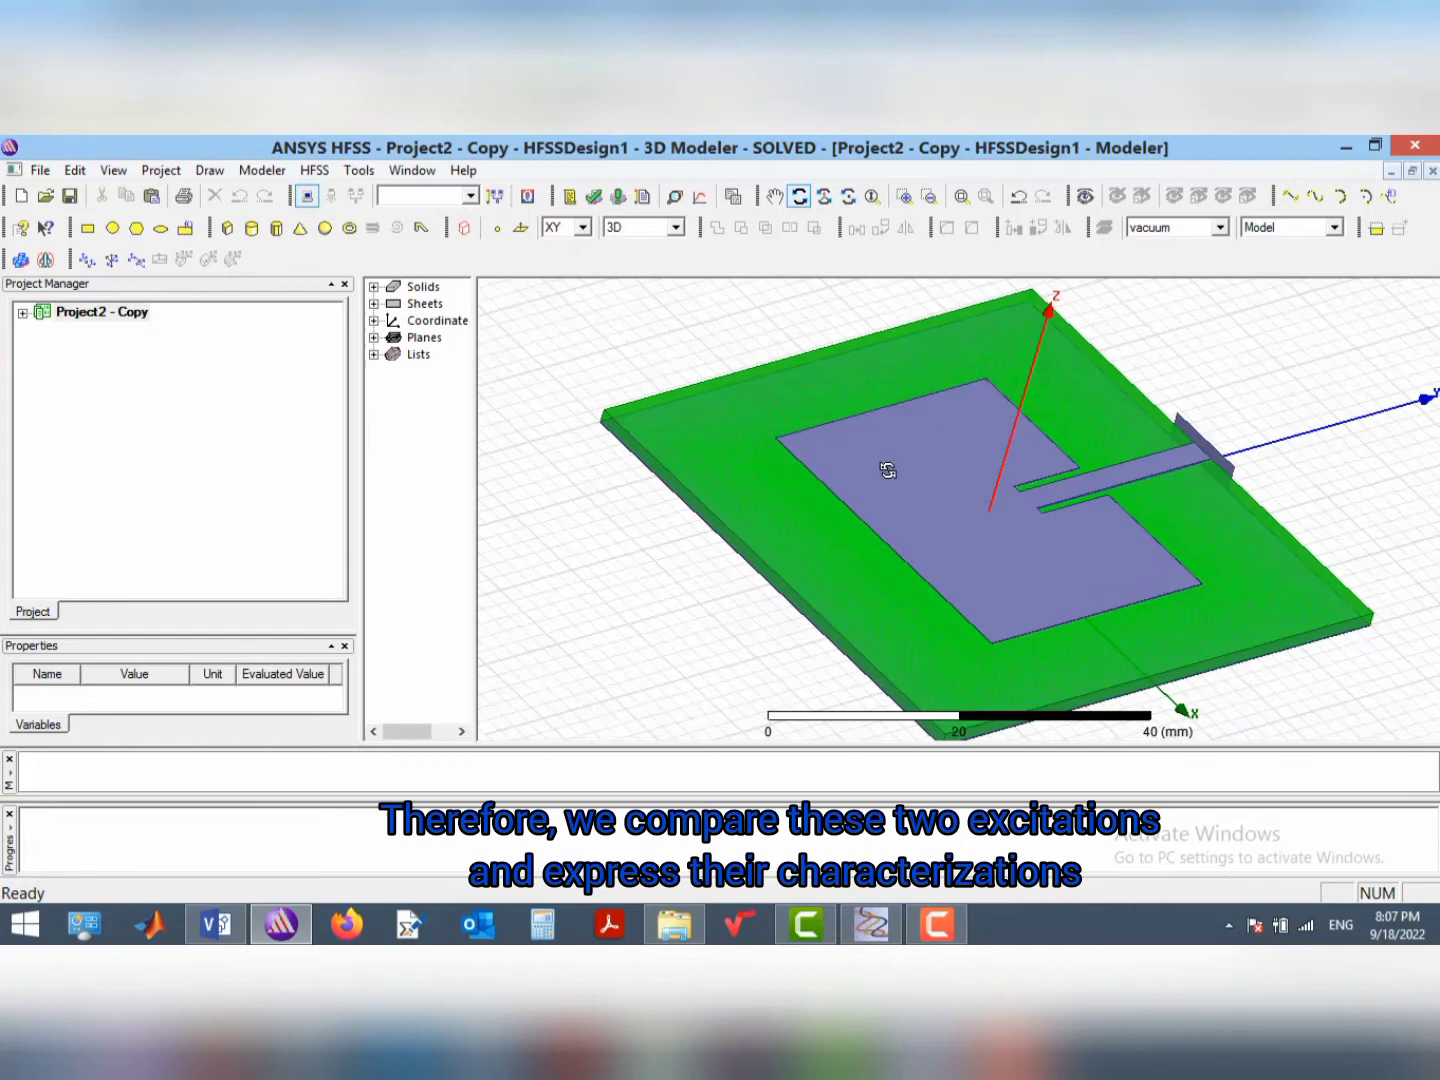
Orbit the antenna and open HFSS Solution Type to confirm Driven Modal
drag(886, 470, 858, 518)
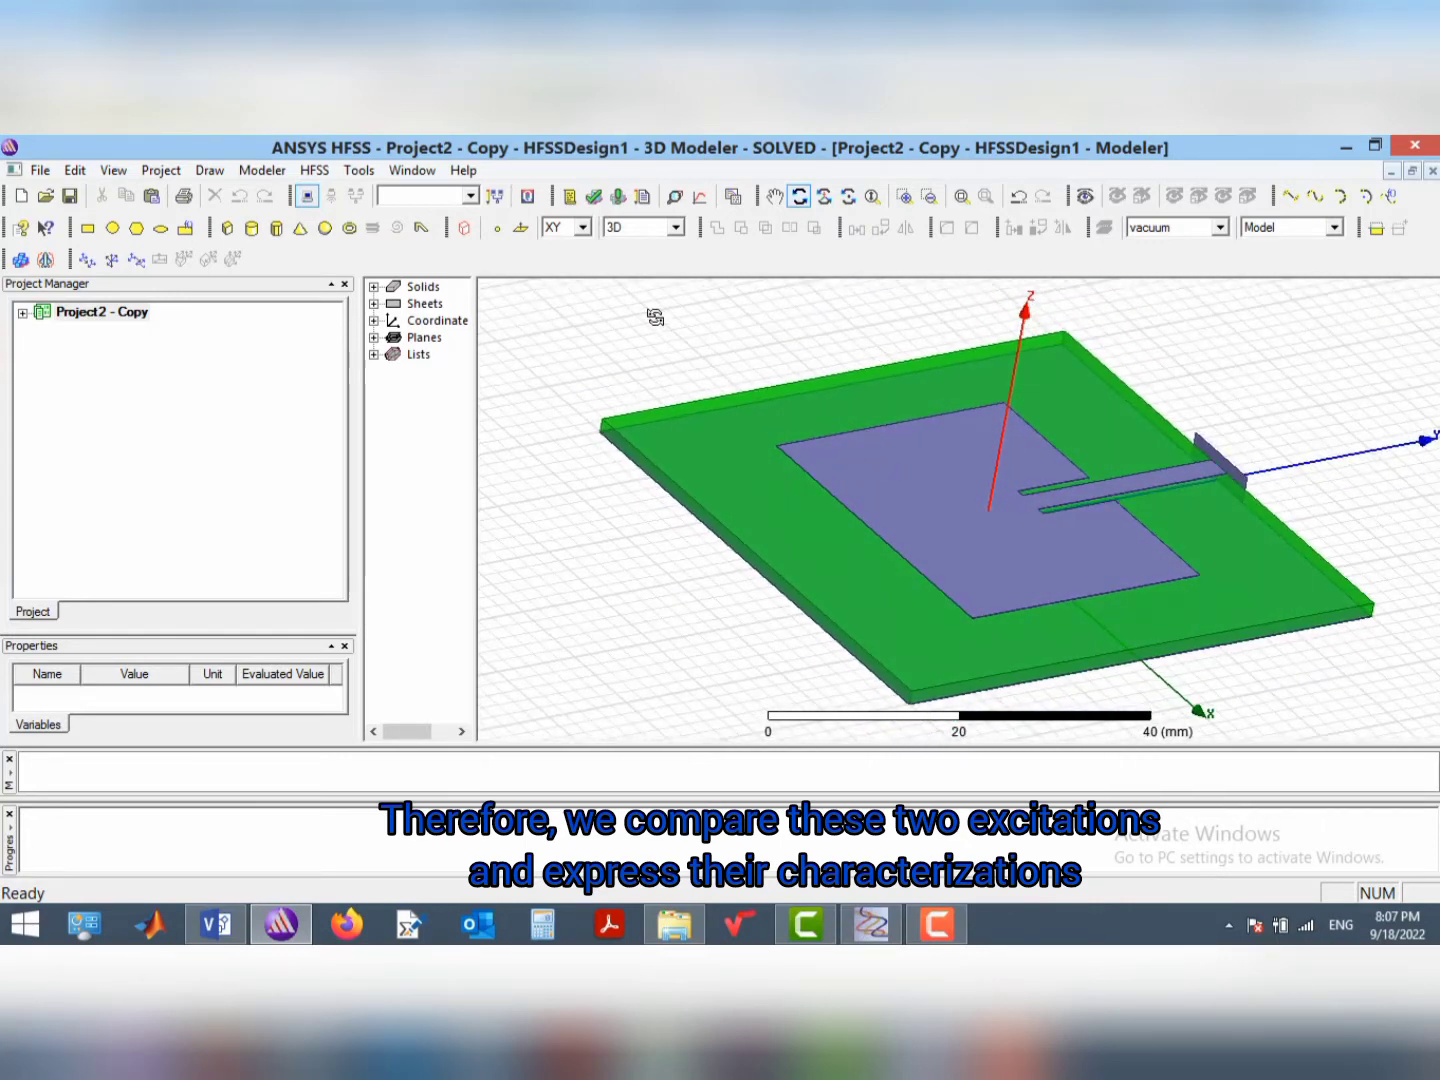
click(314, 169)
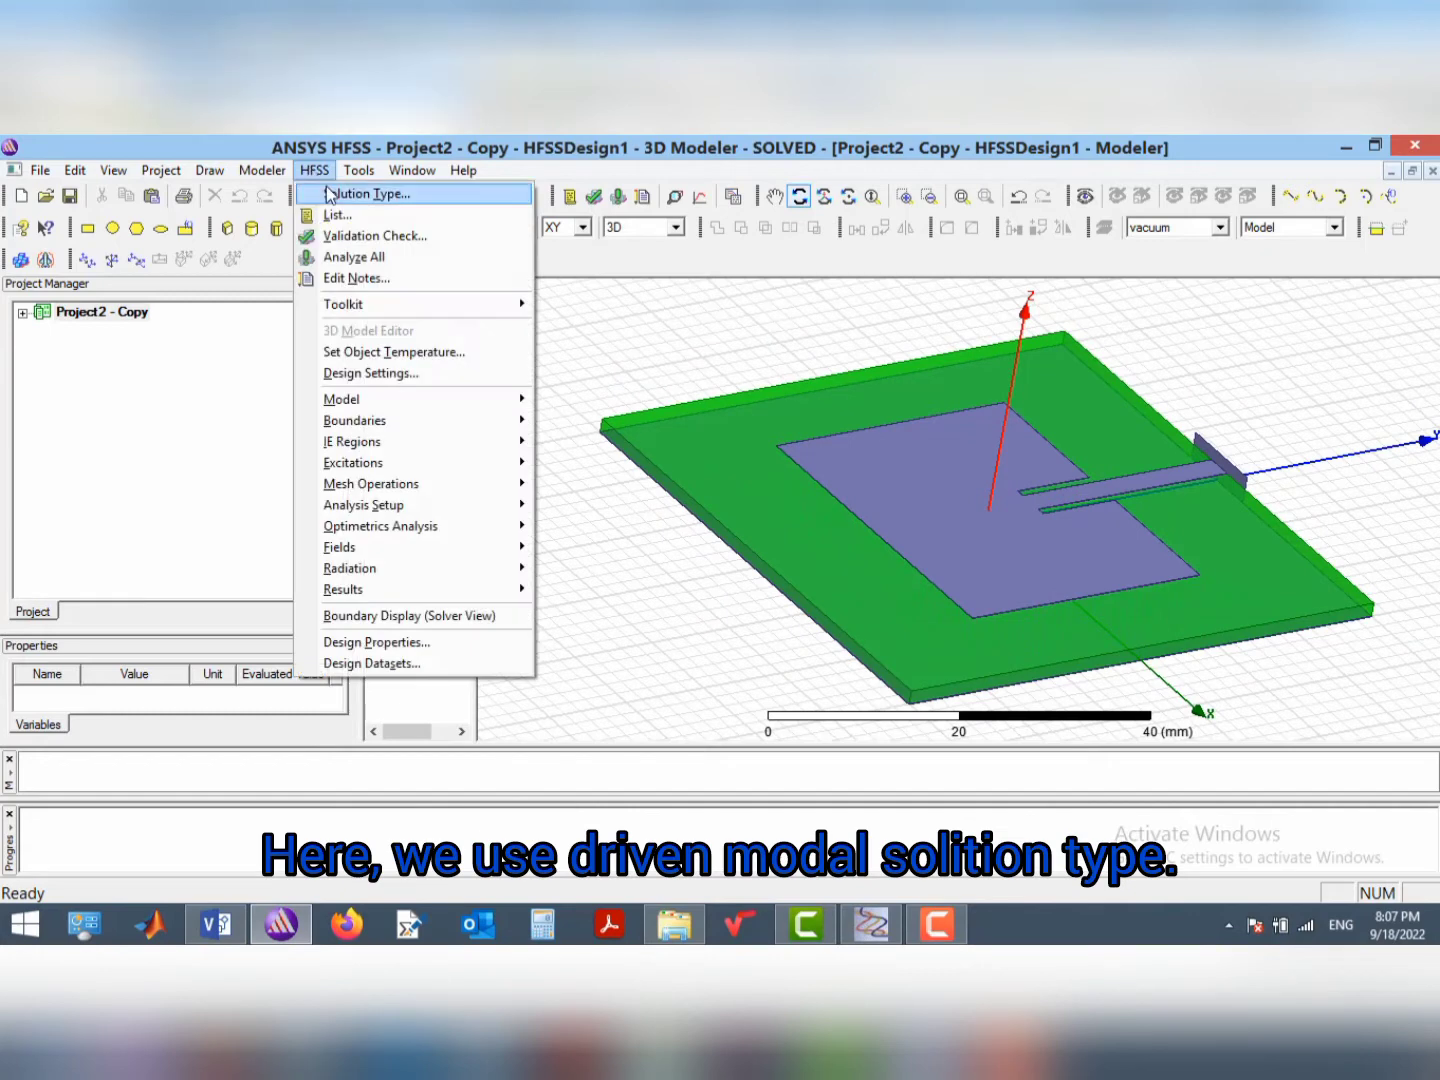
click(368, 194)
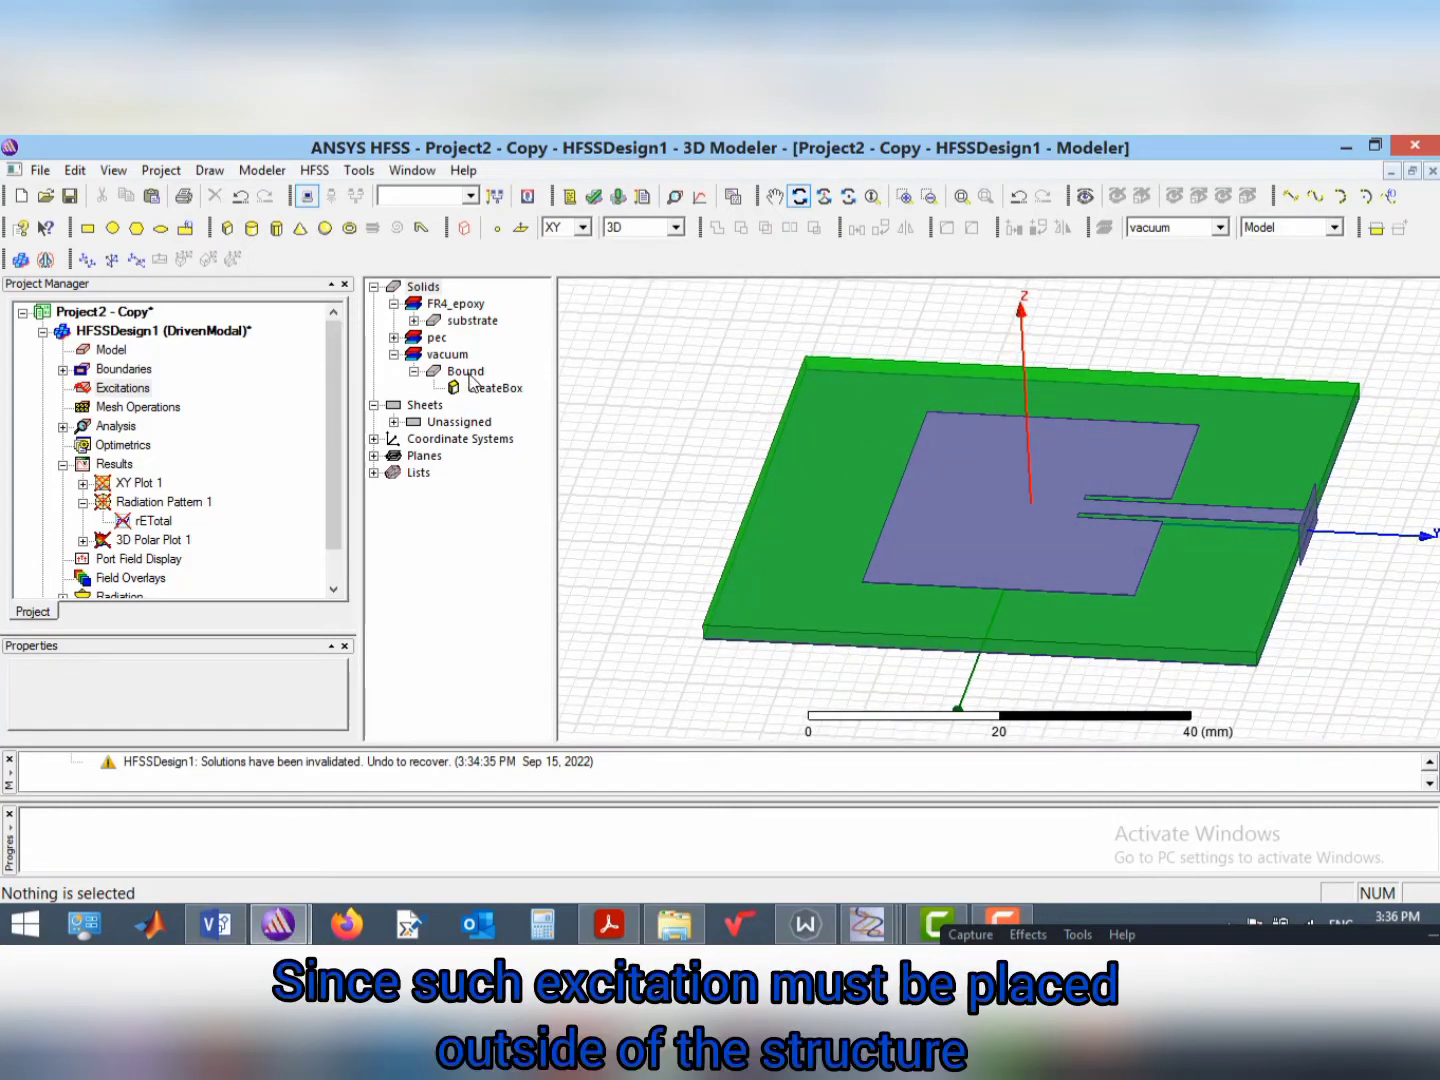
Expand the pec objects and draw Rectangle1 on the substrate edge at the feed end
click(497, 388)
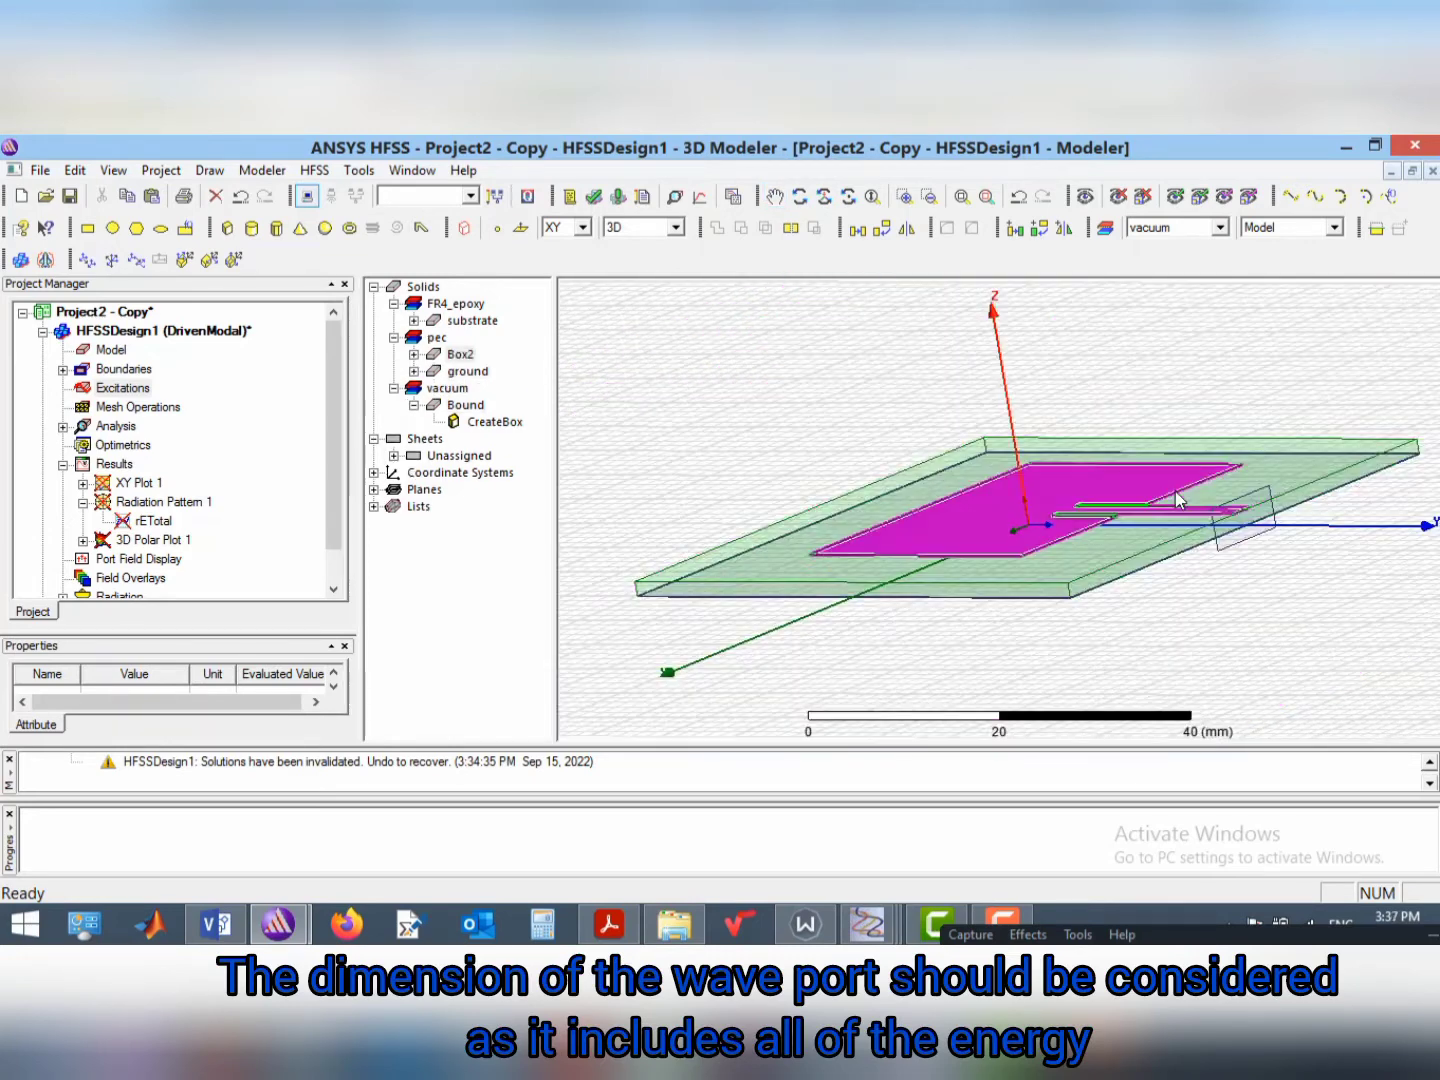
click(1150, 490)
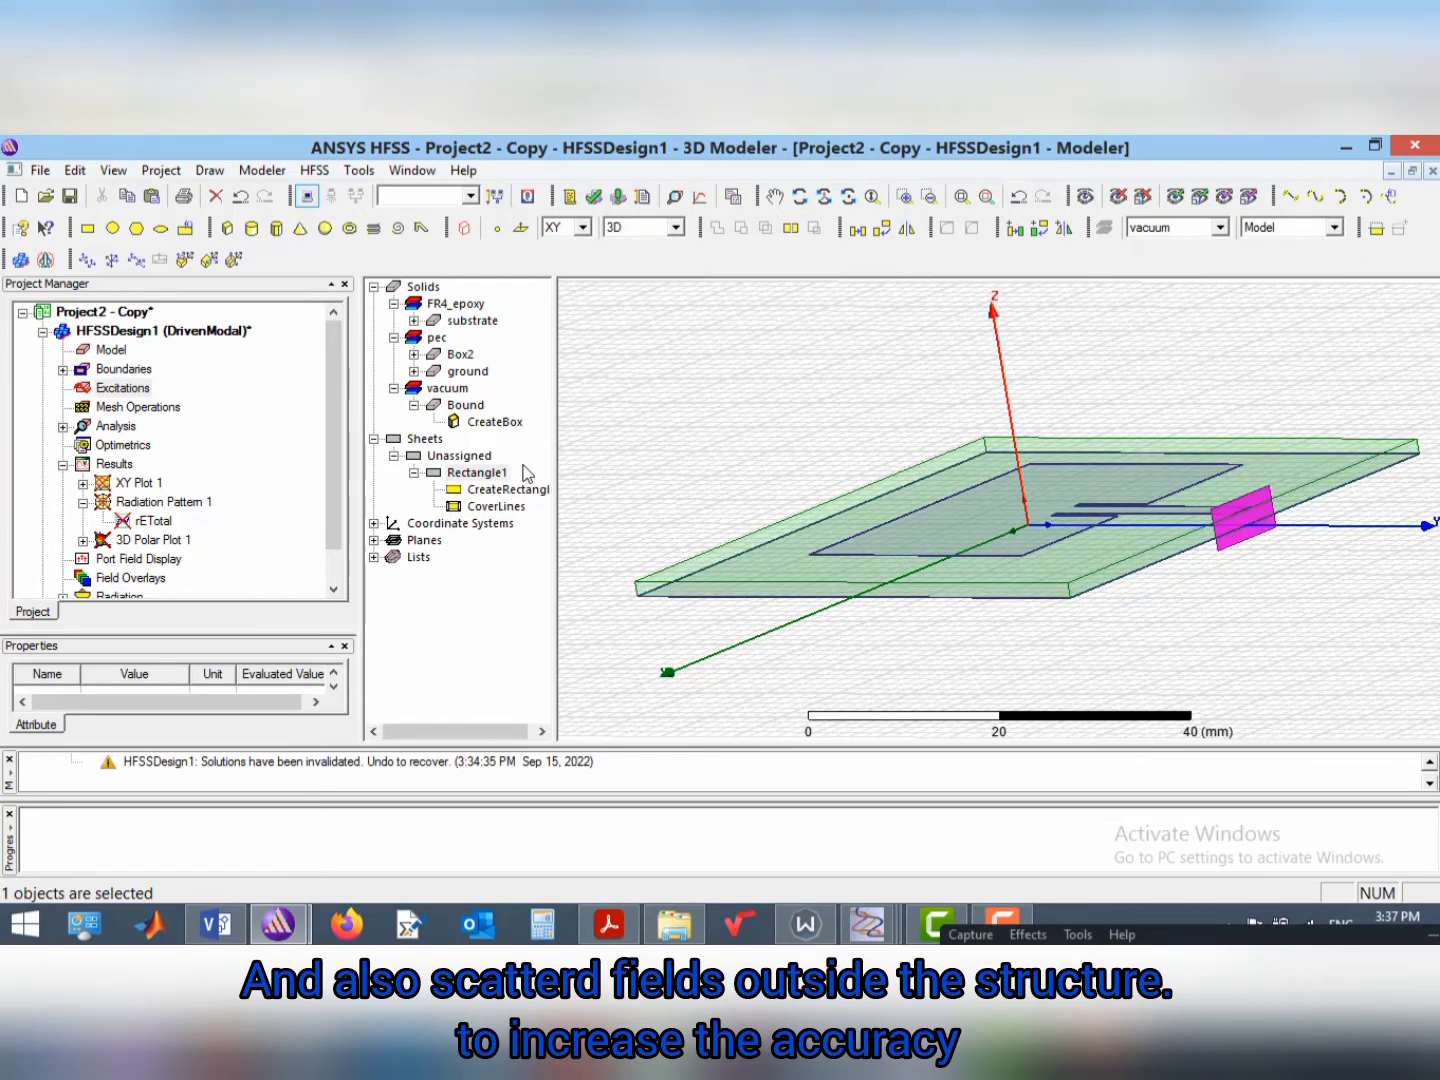
mouse_move(1305, 497)
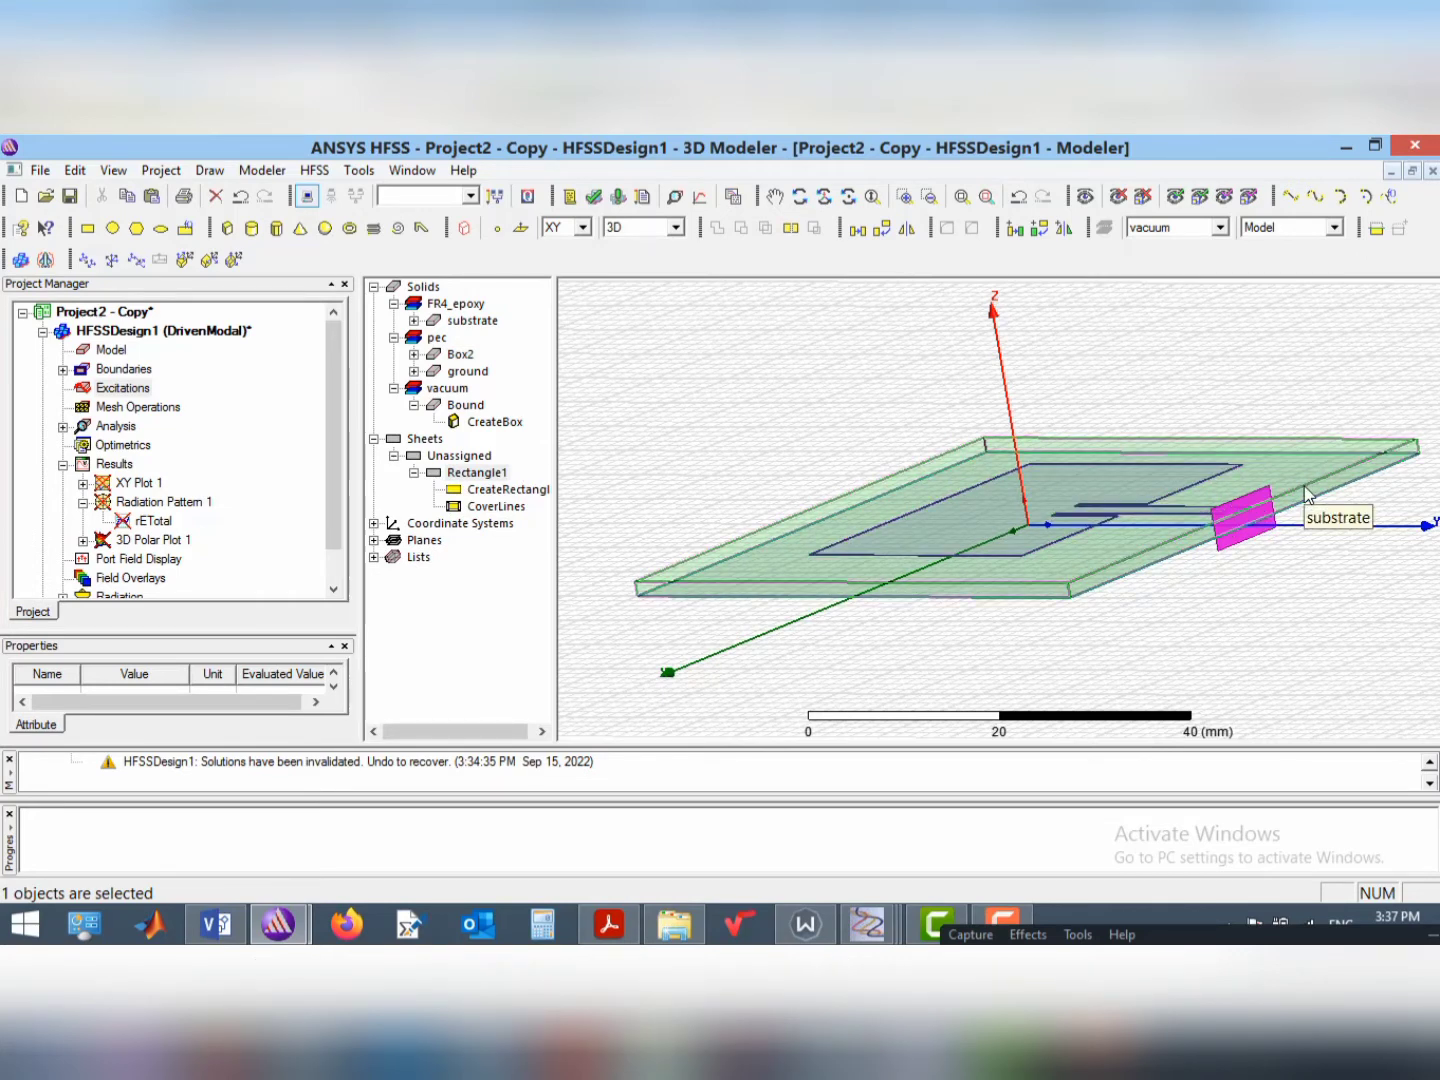
Assign Rectangle1 as a wave port excitation, keeping the default port name
right_click(476, 472)
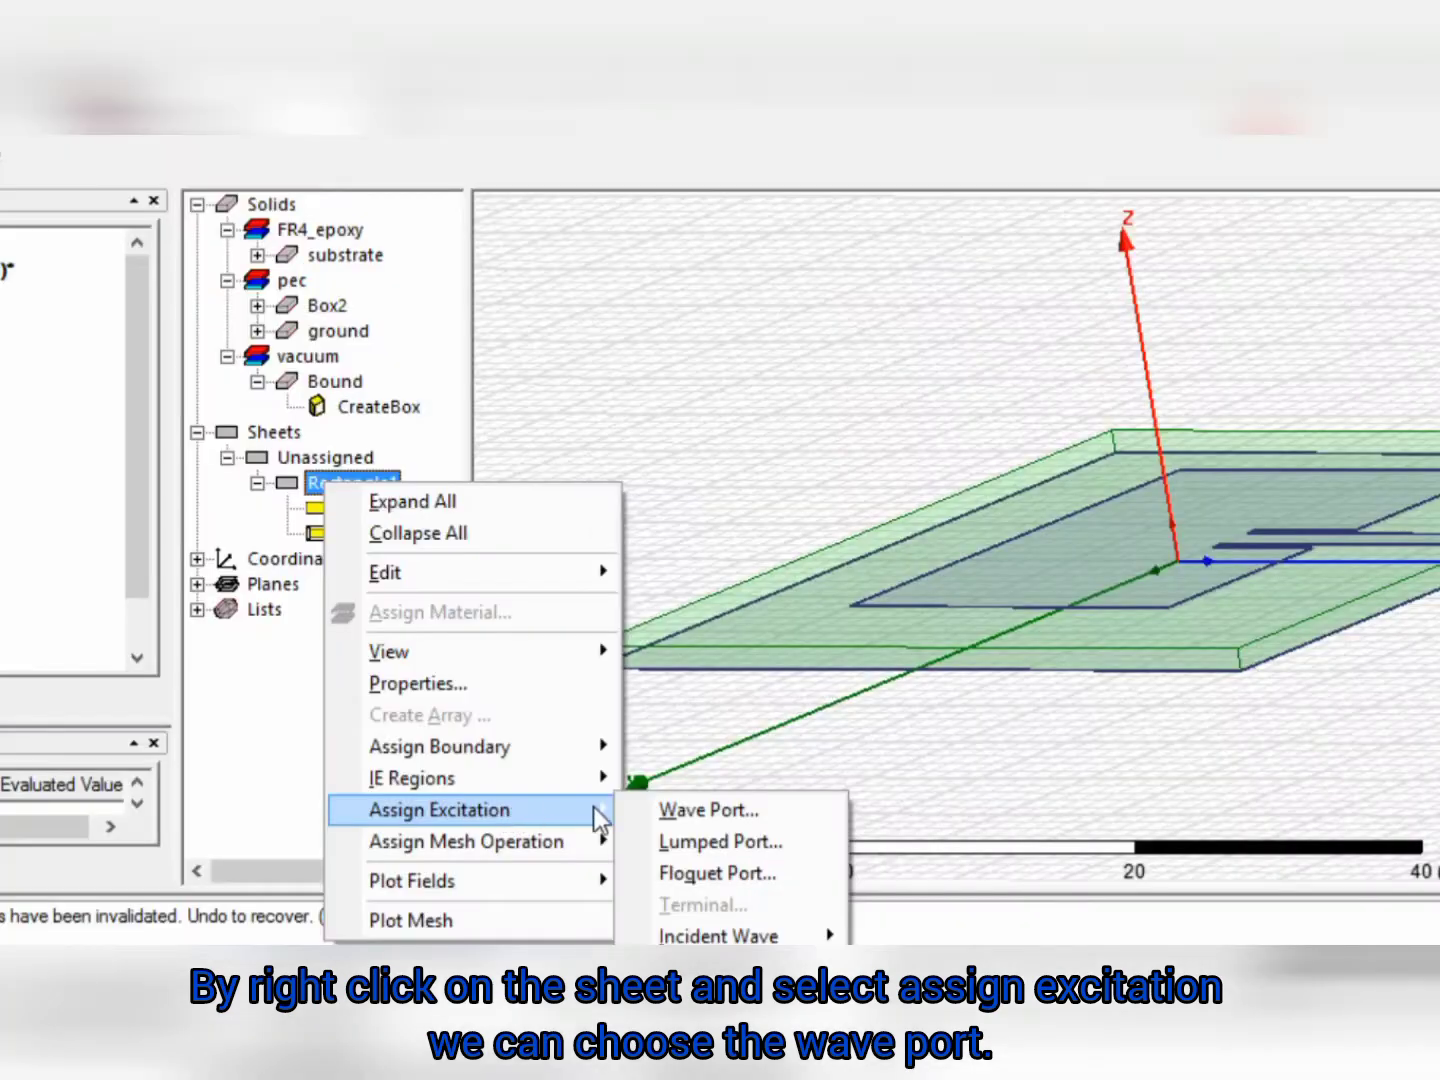
click(707, 810)
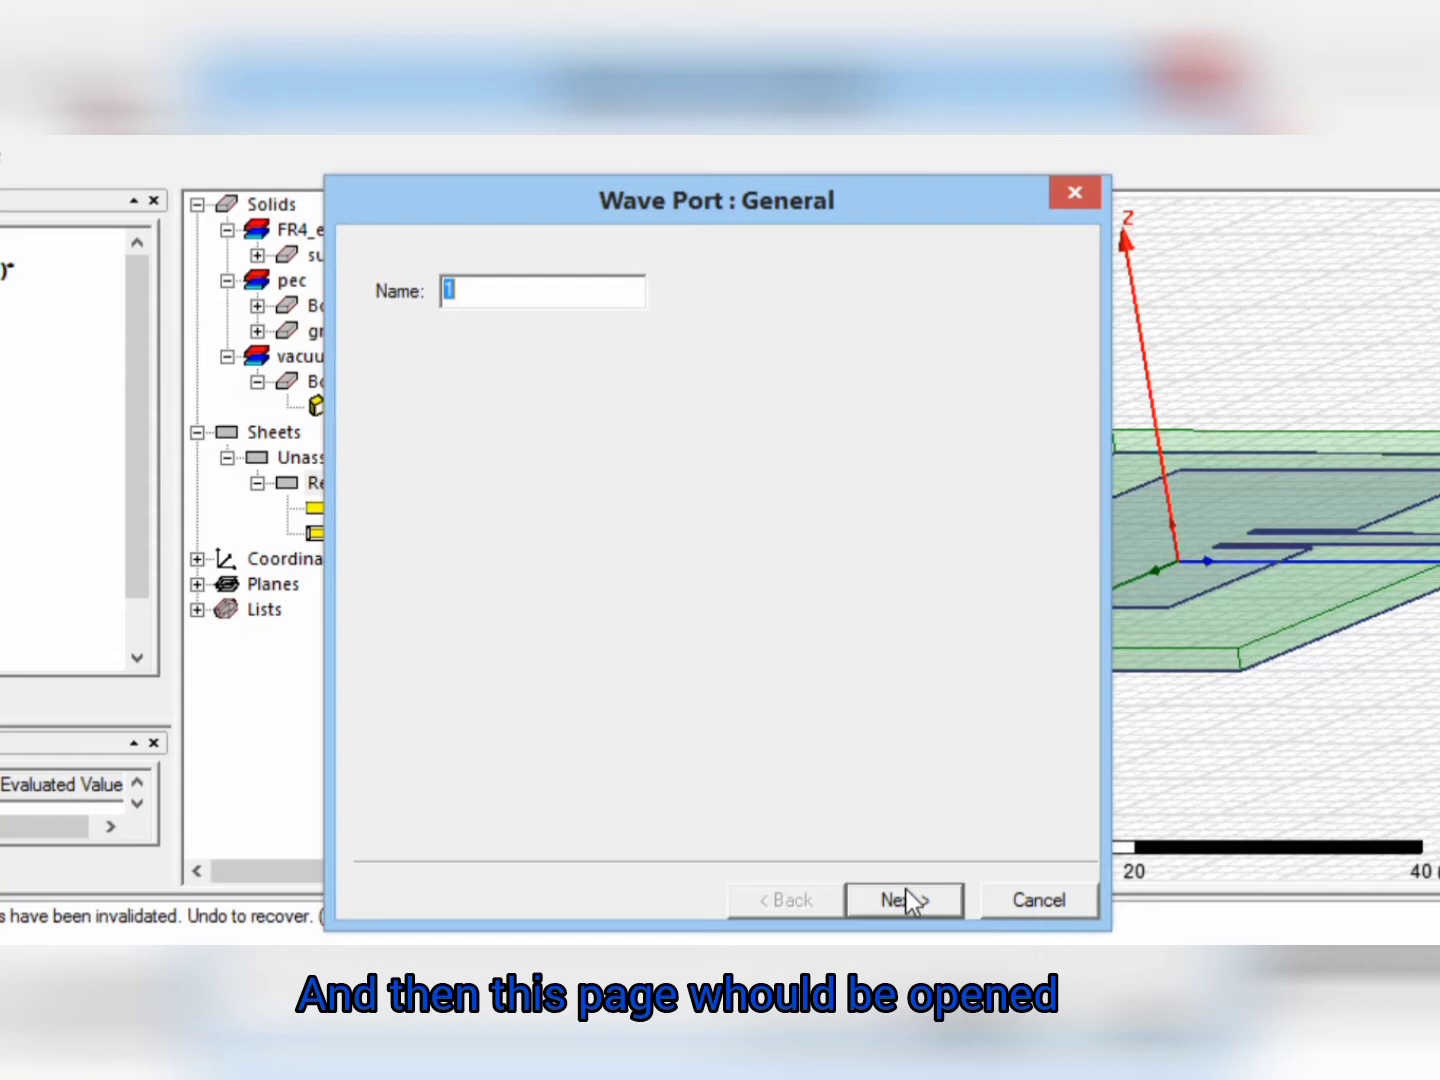
click(903, 899)
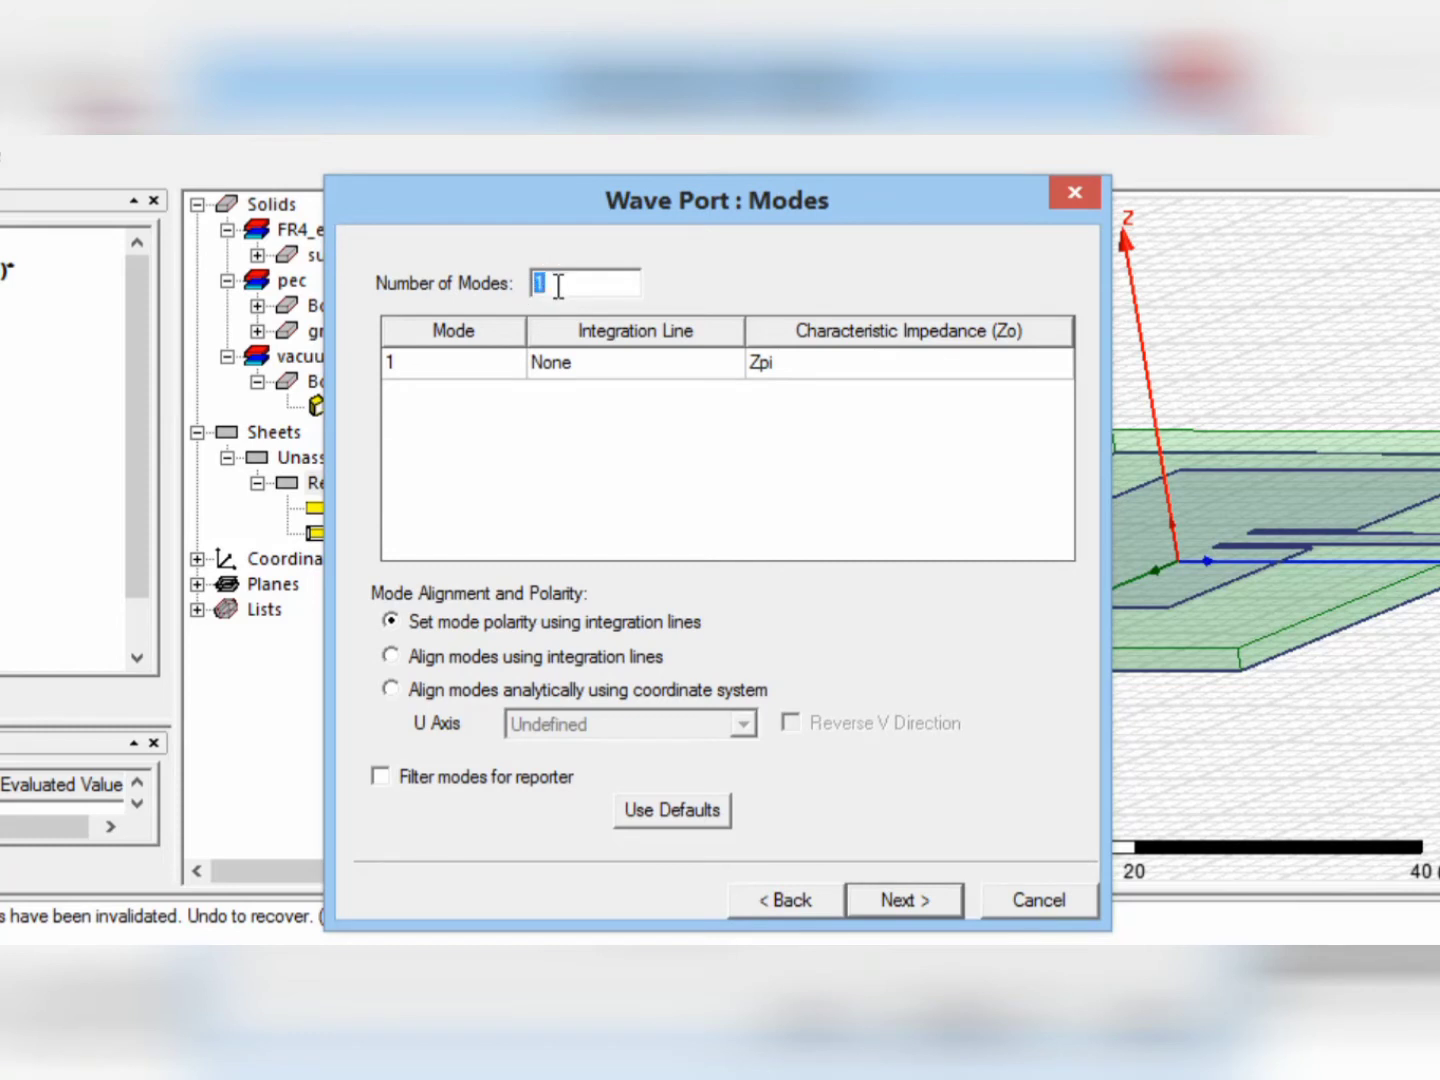
Set the wave port to 1 mode and define a new integration line
text(2)
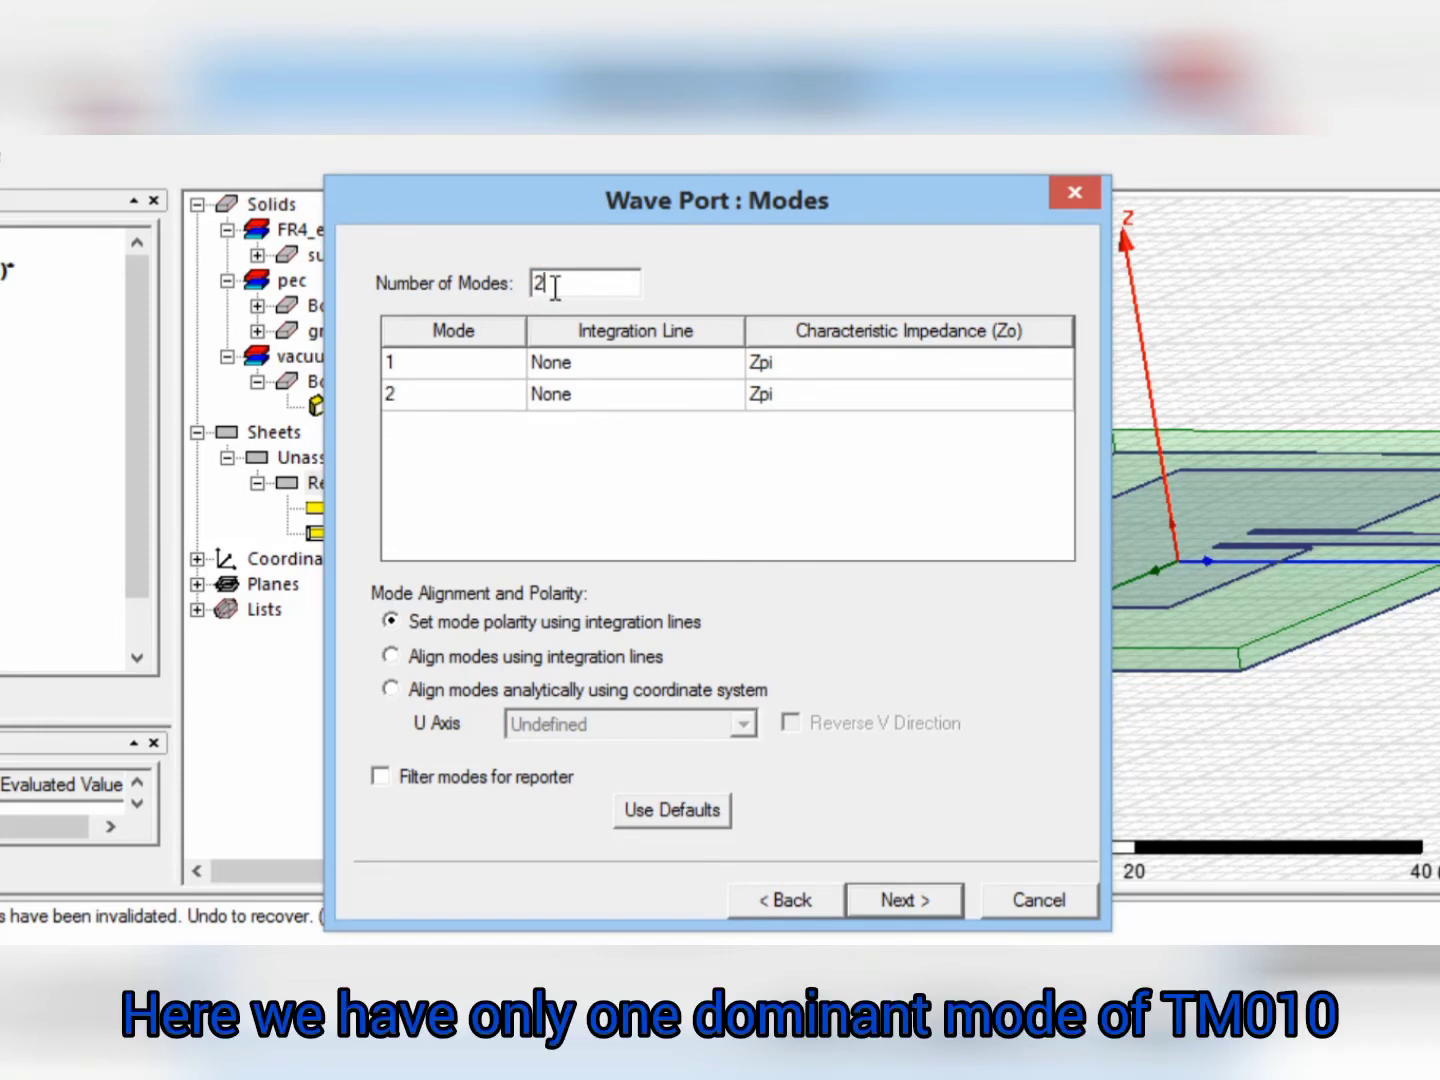
key(Backspace)
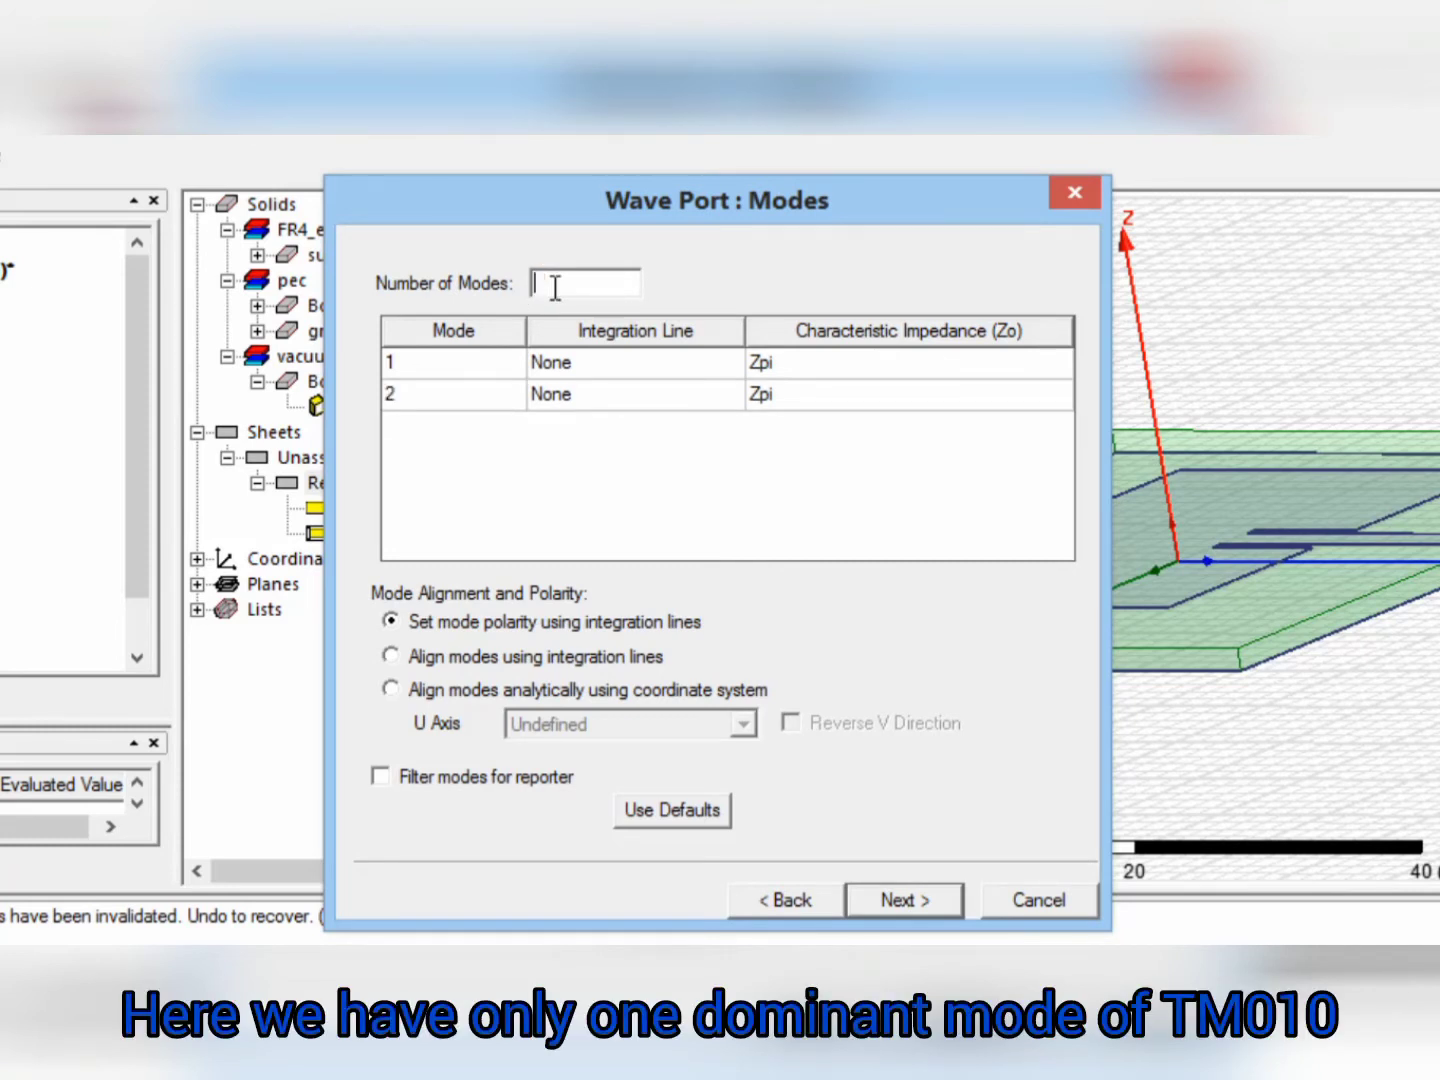
mouse_move(550, 390)
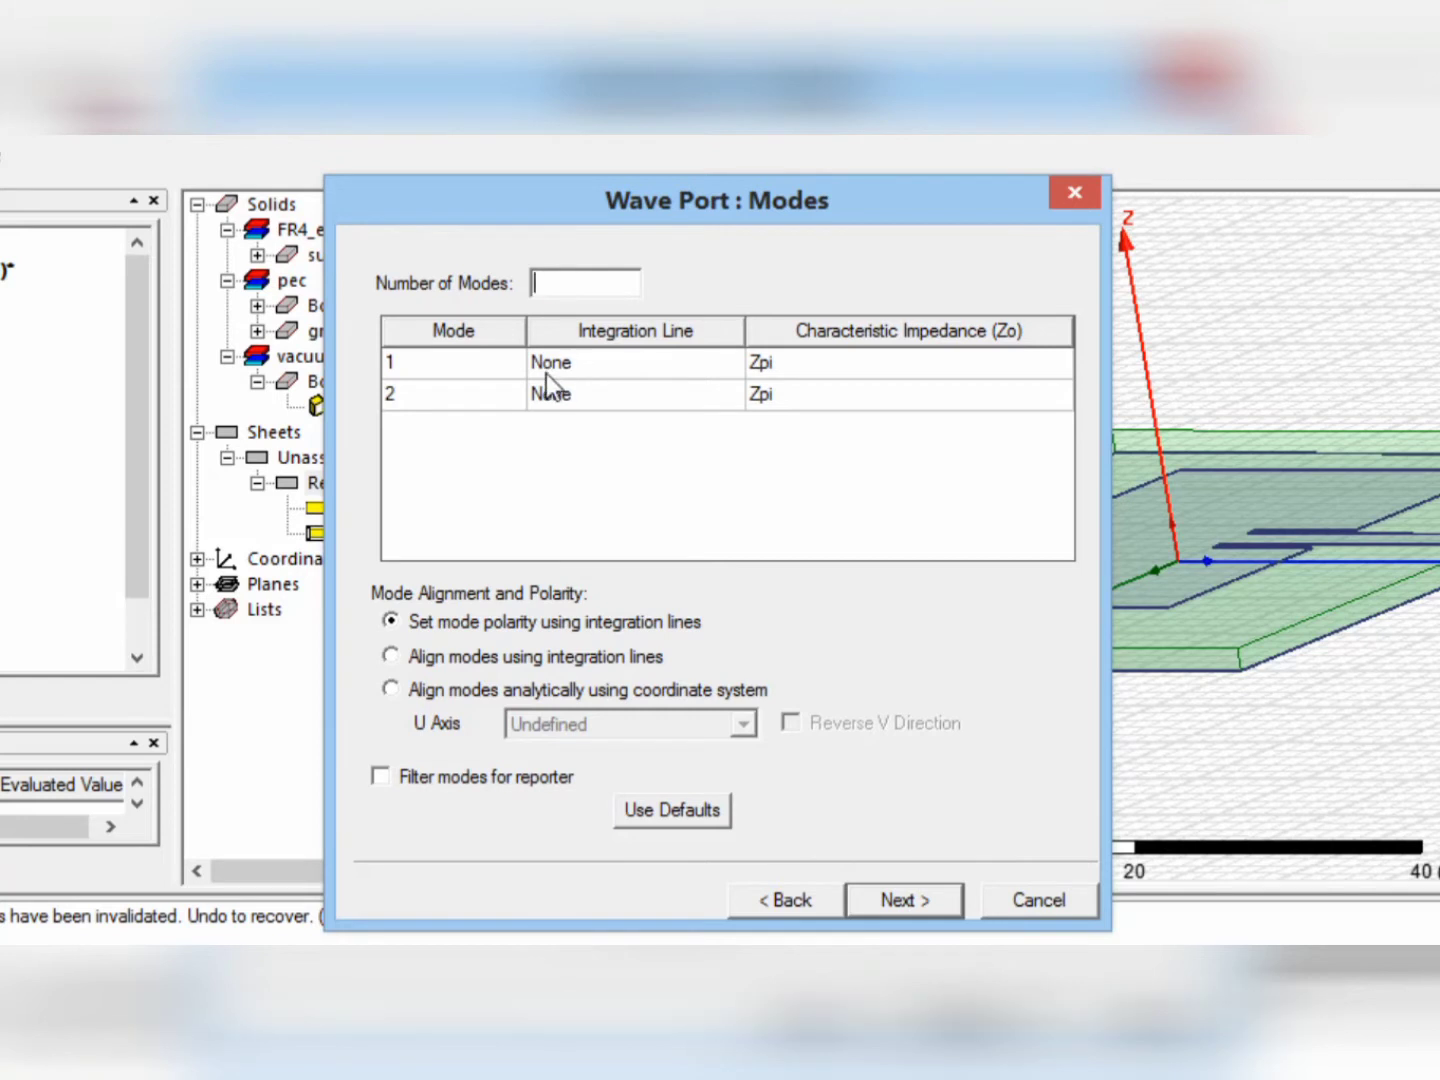
text(1)
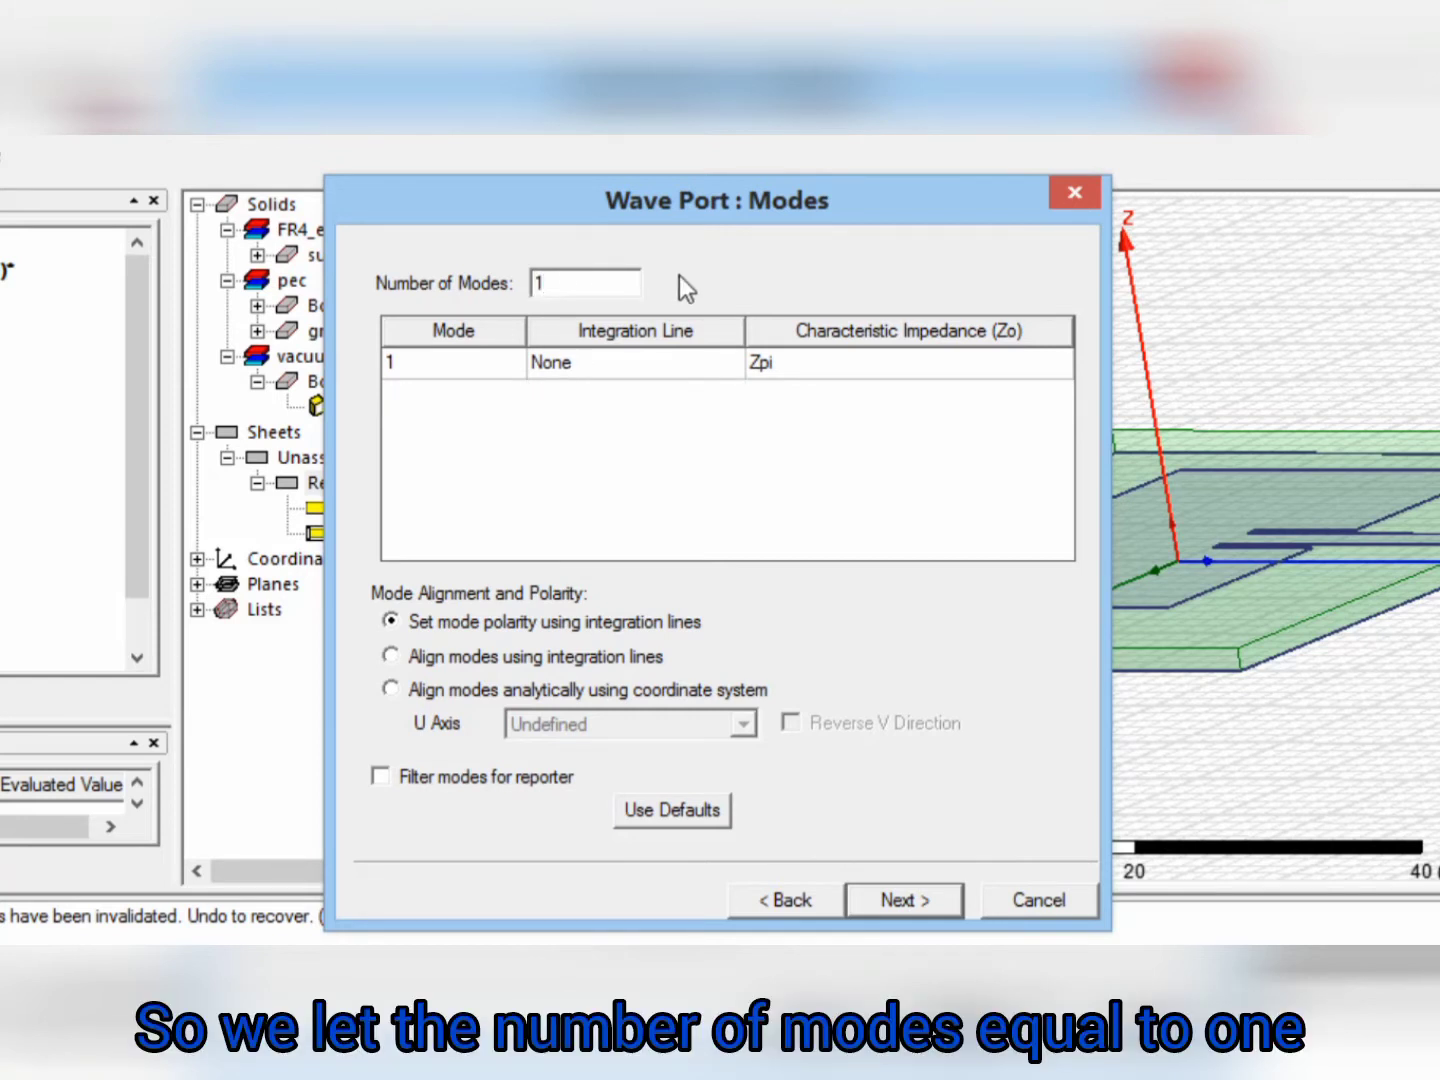
mouse_move(658, 372)
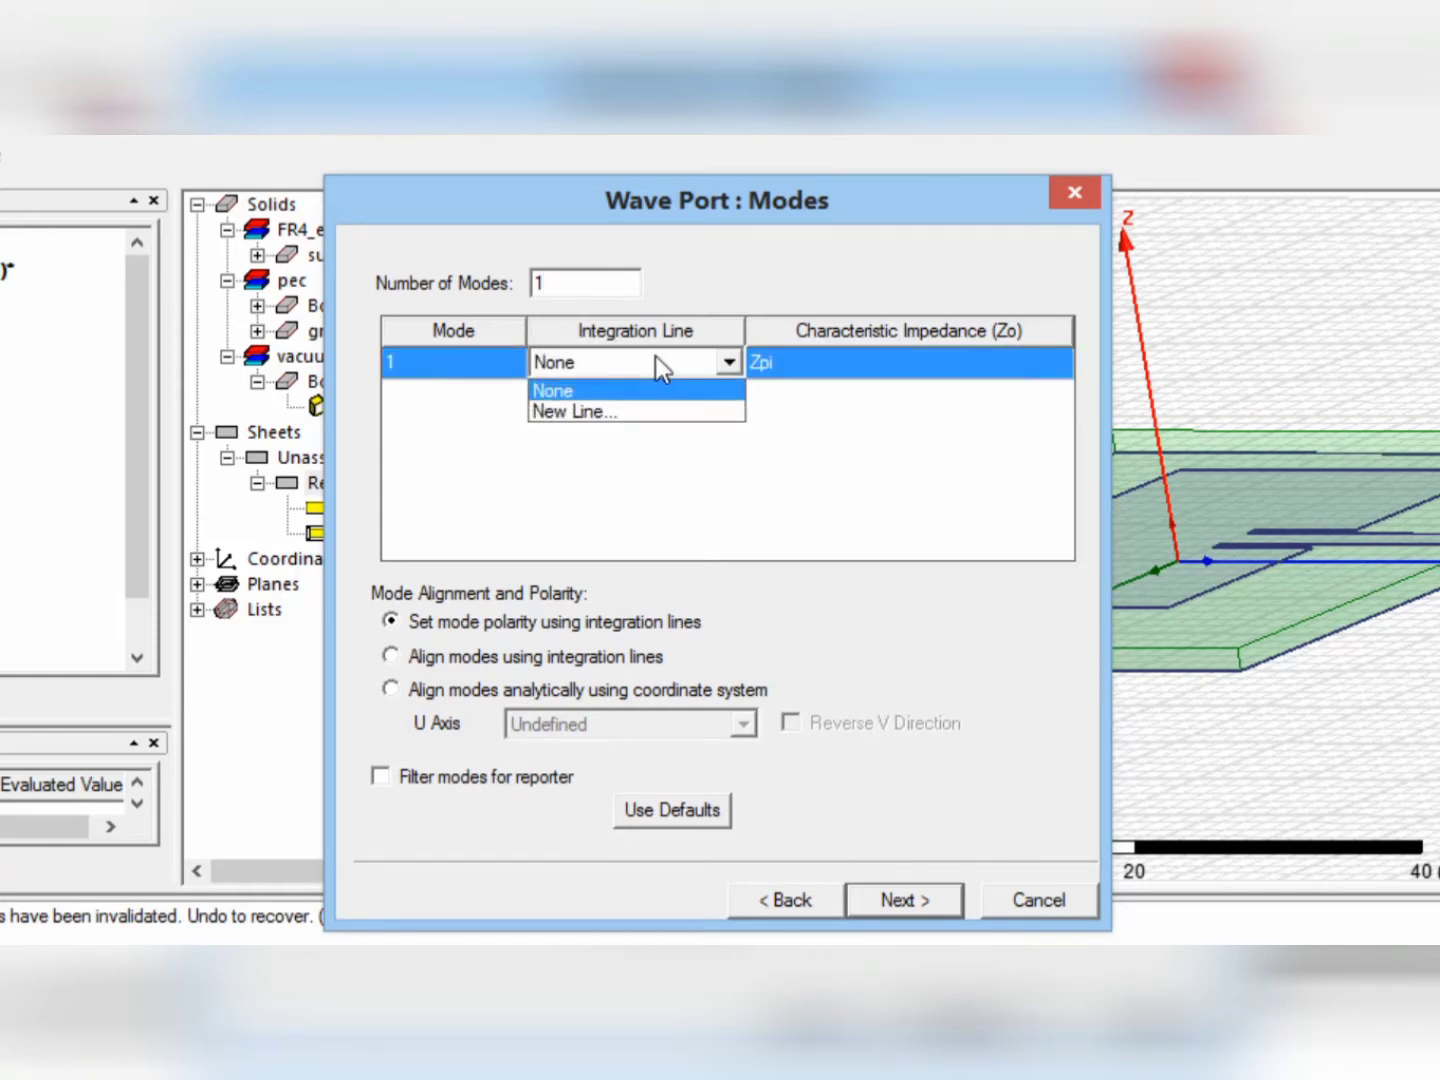
mouse_move(635, 411)
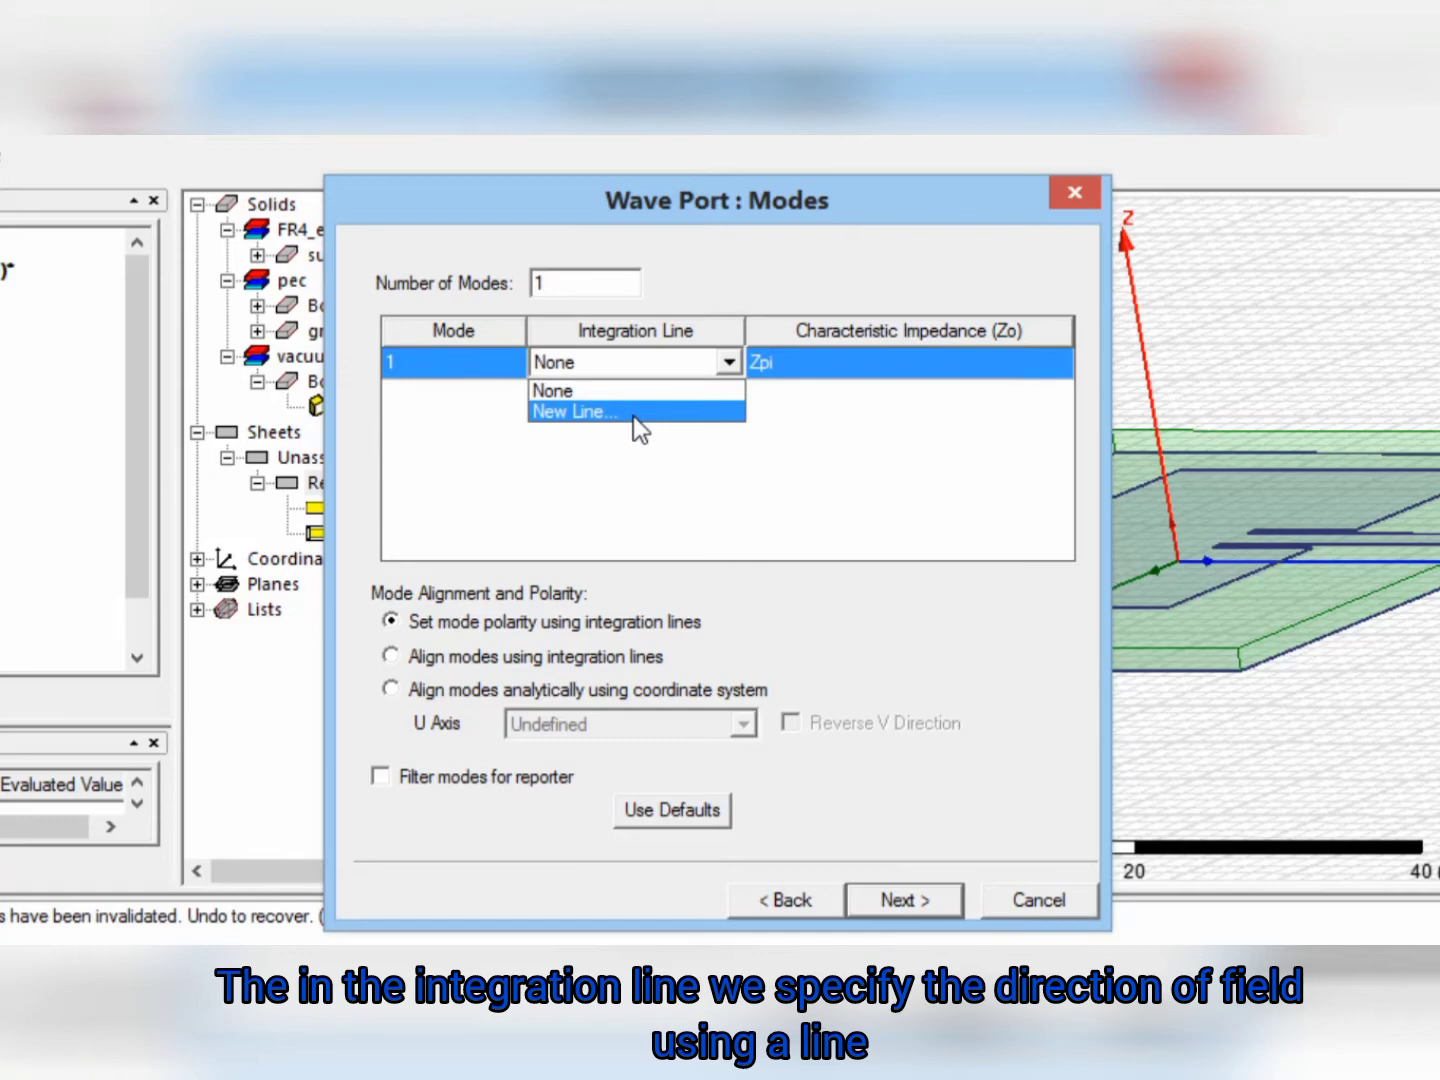
click(575, 411)
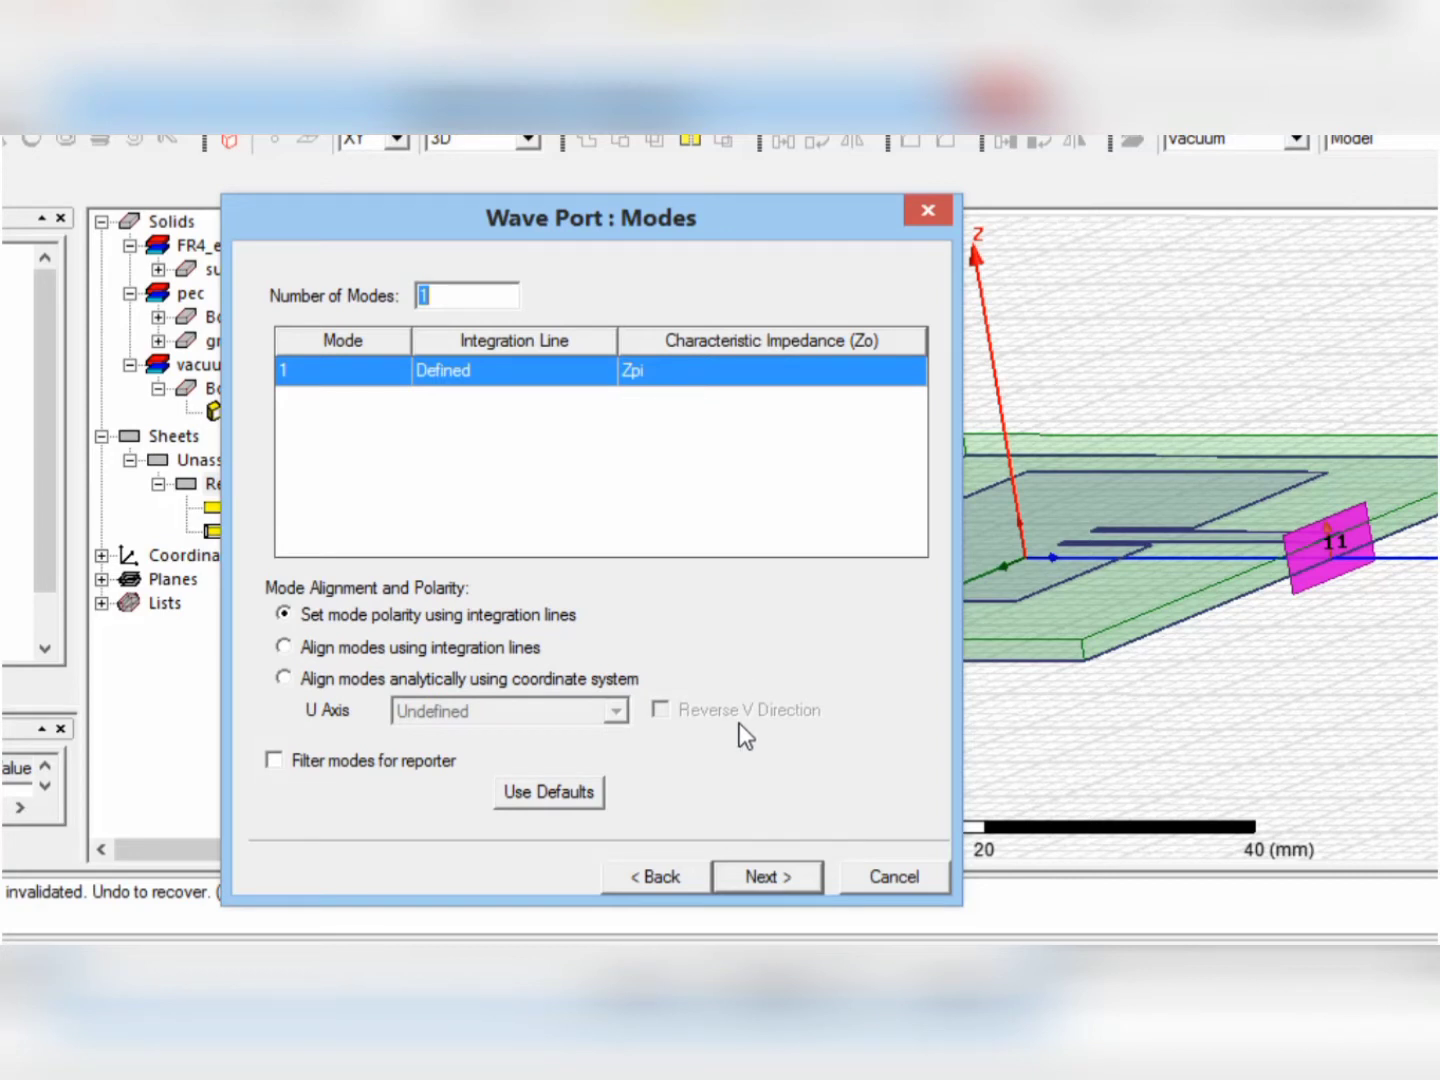
Set the wave port to Do Not Renormalize, de-embed 24.5 mm, and finish
click(766, 876)
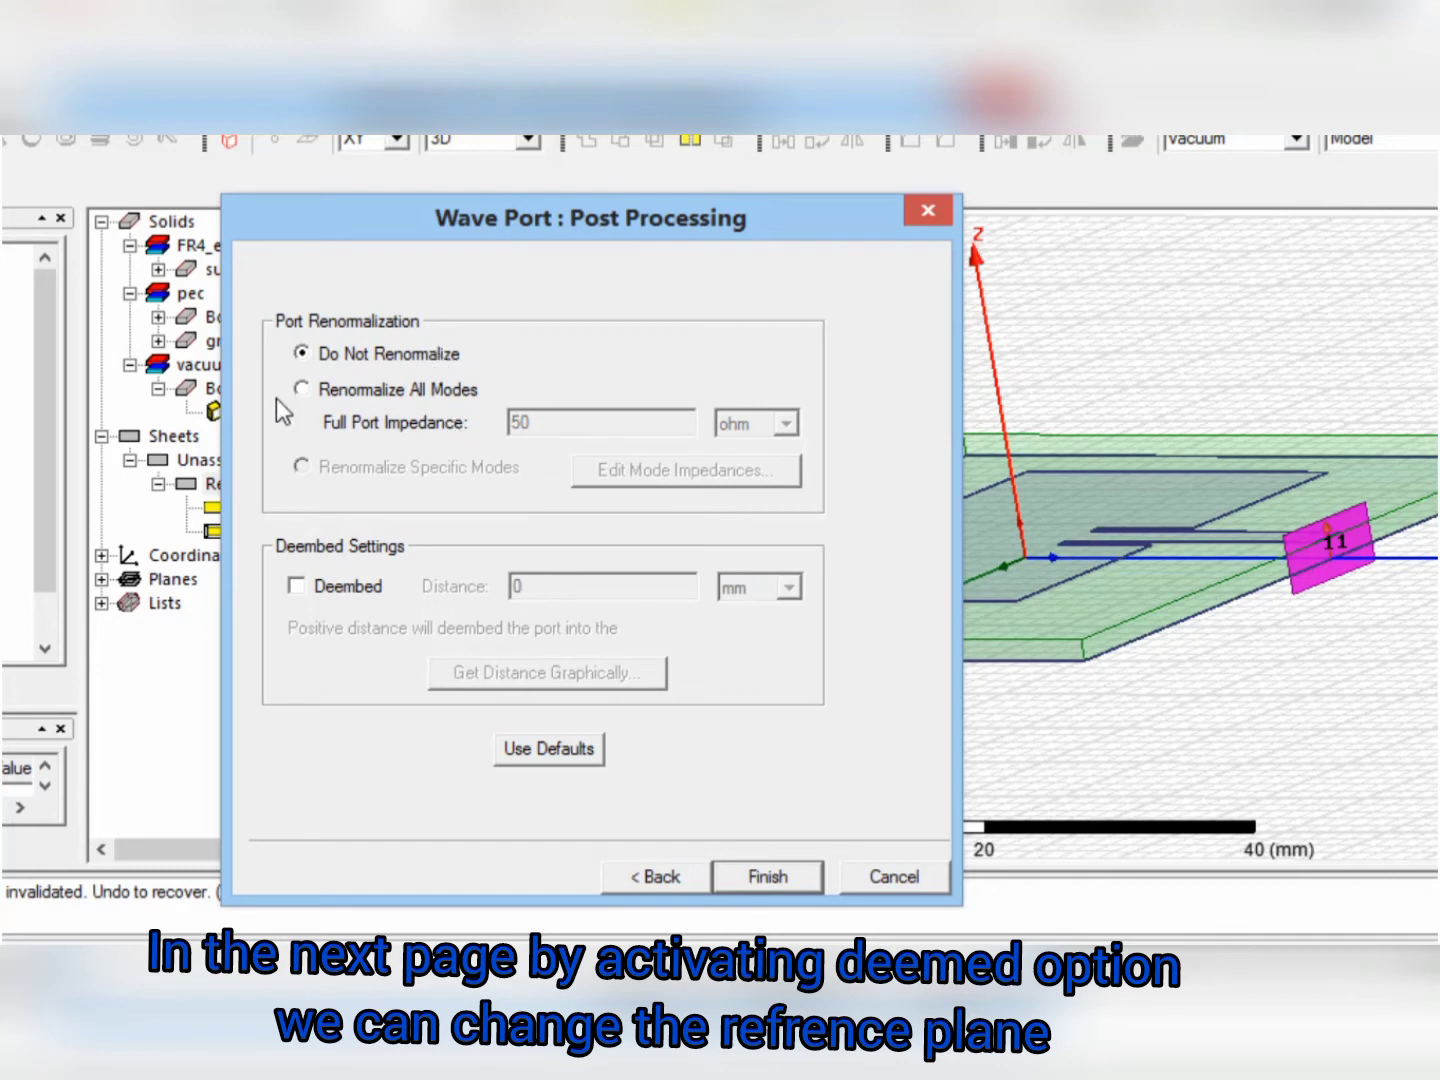
click(301, 388)
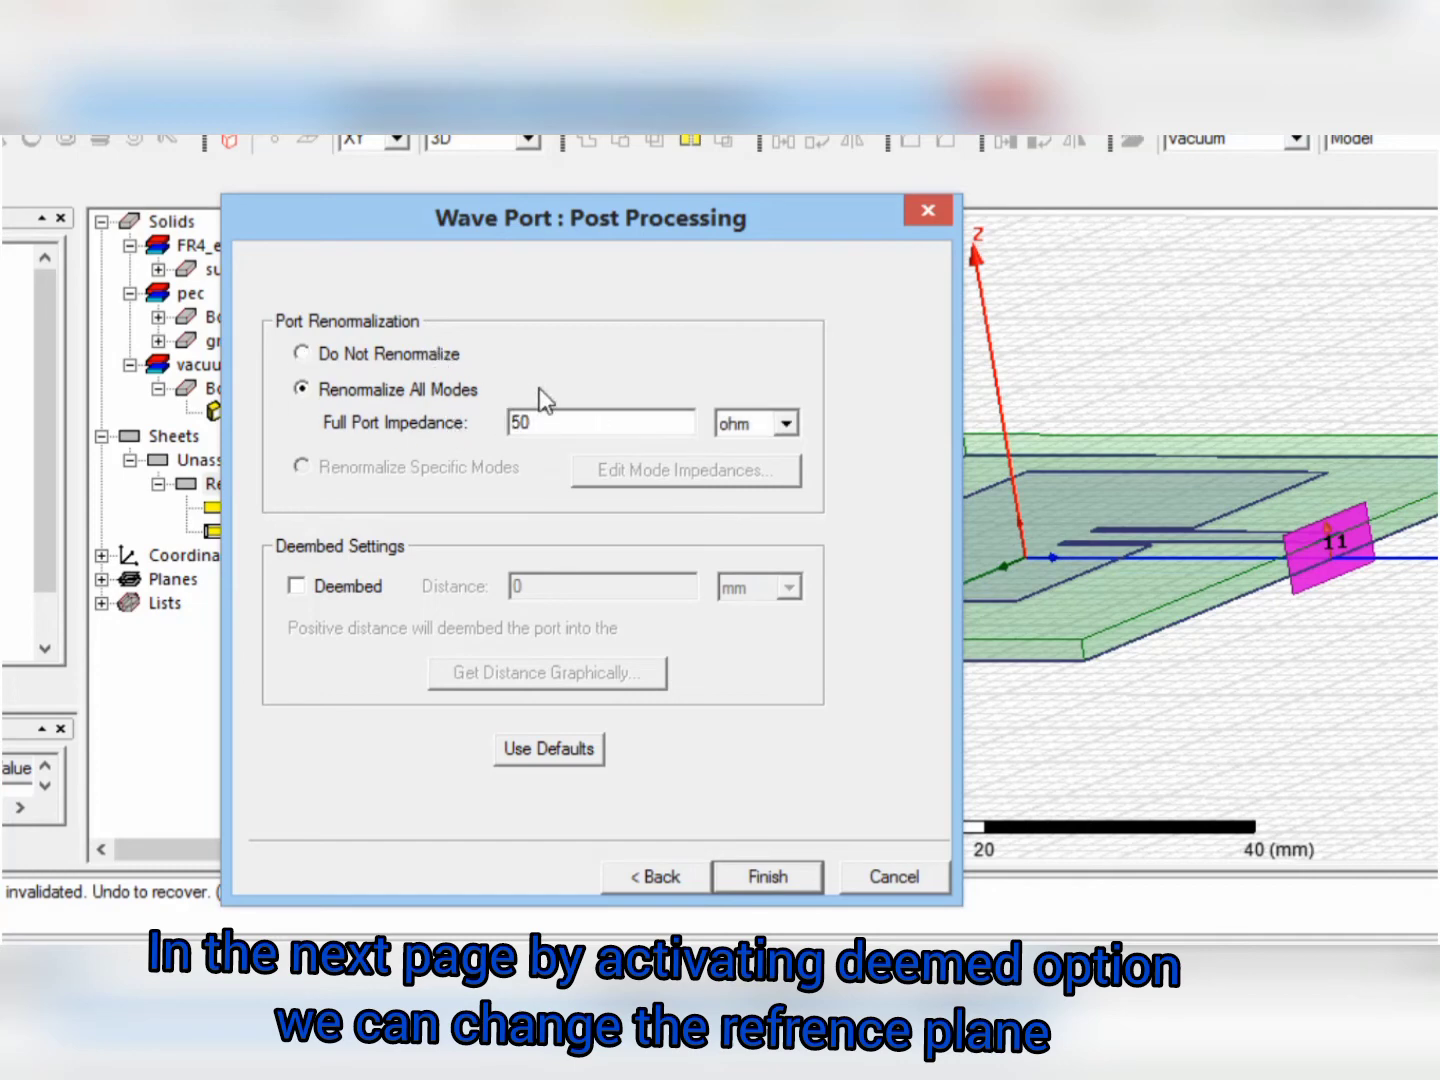
click(301, 353)
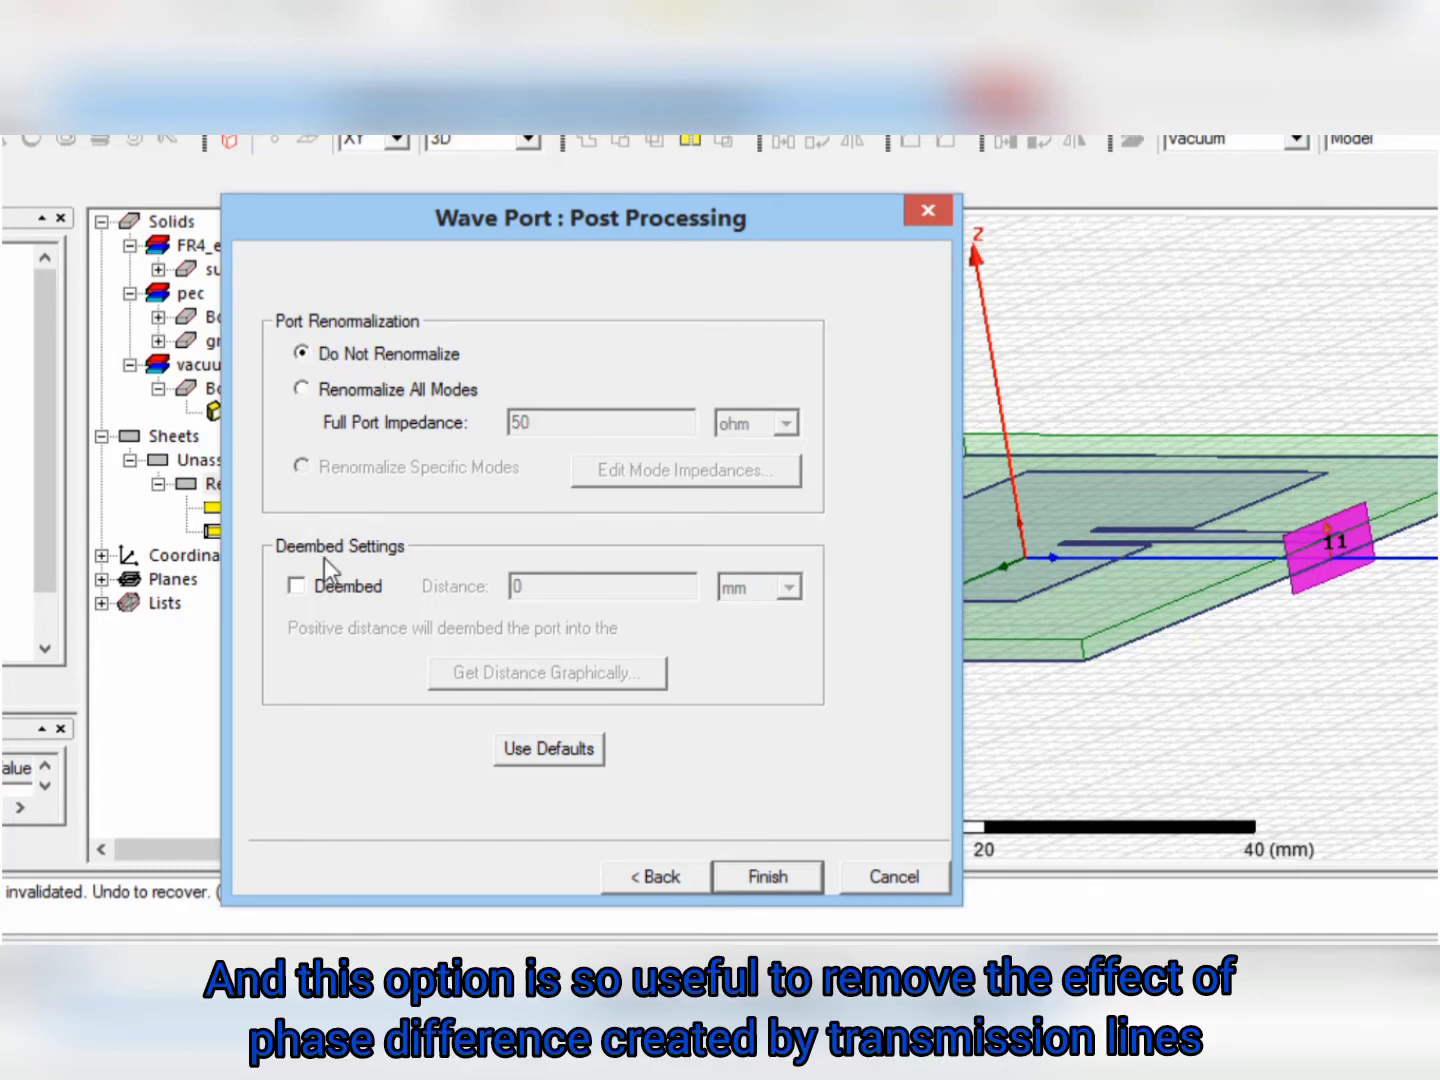
click(296, 586)
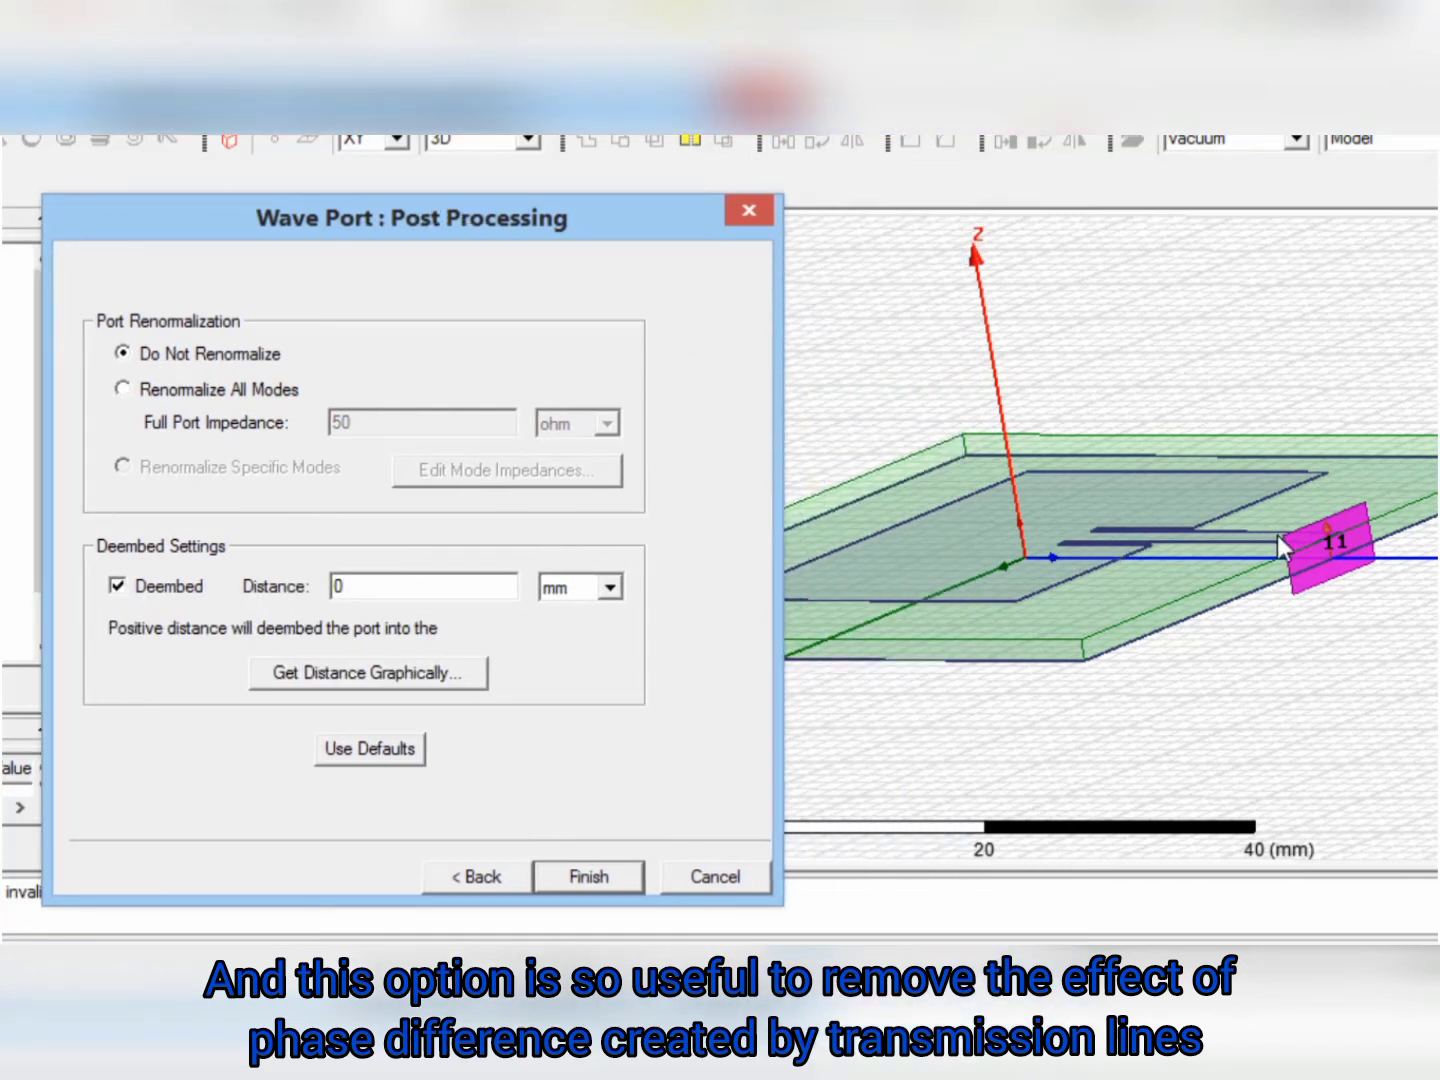
mouse_move(1305, 580)
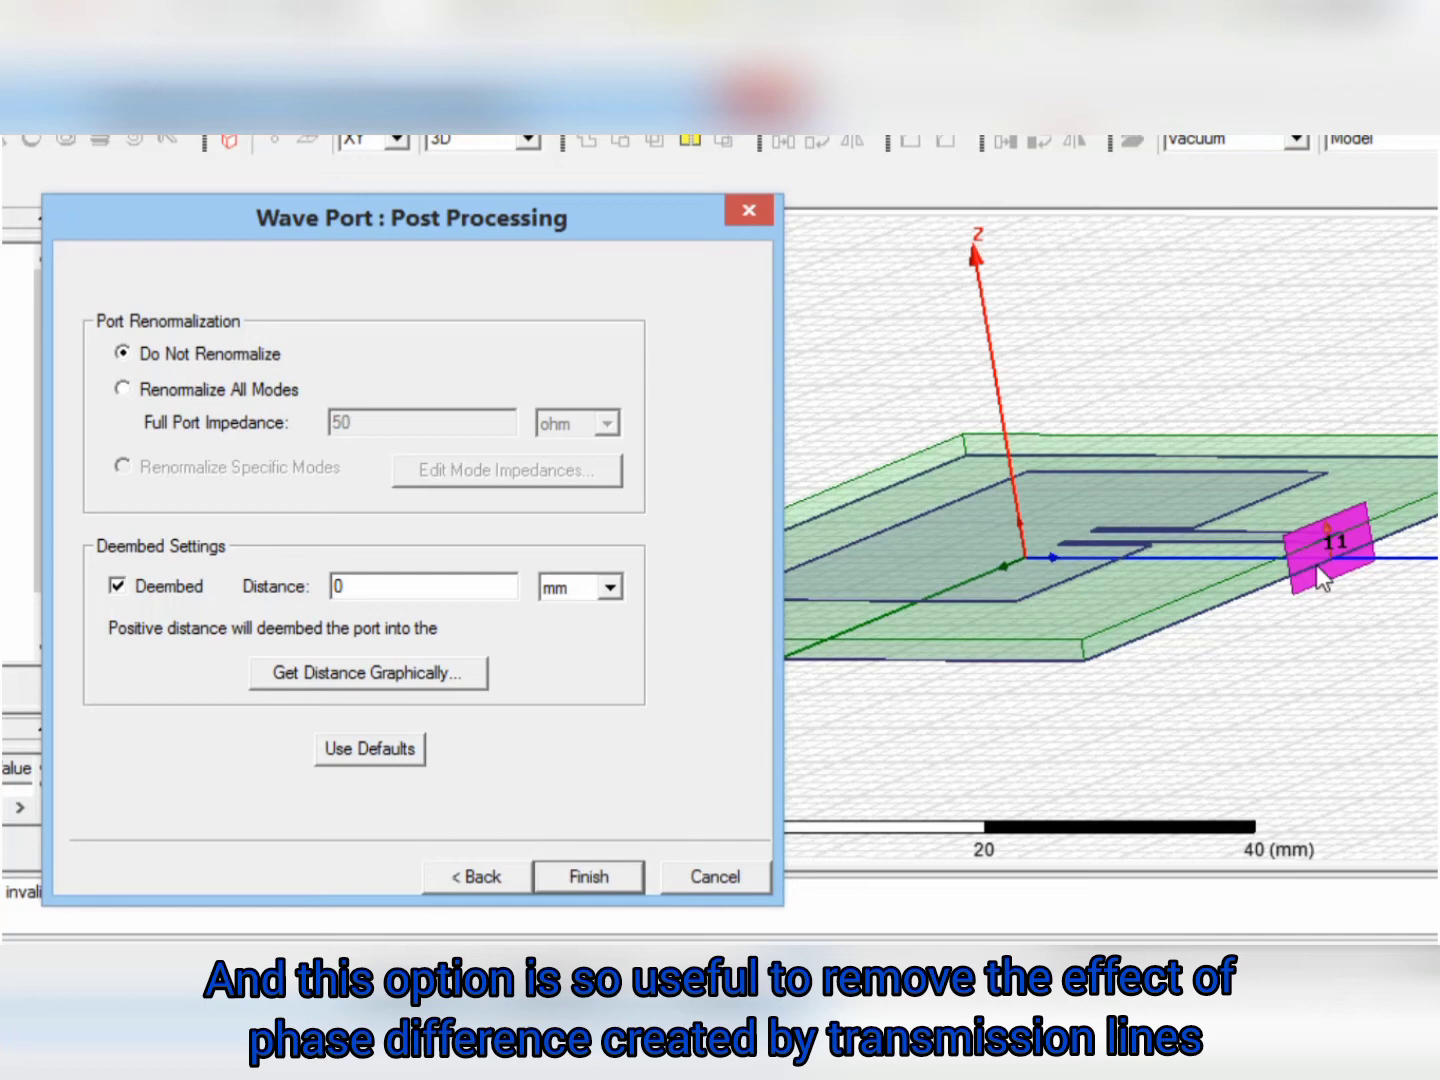
mouse_move(1350, 570)
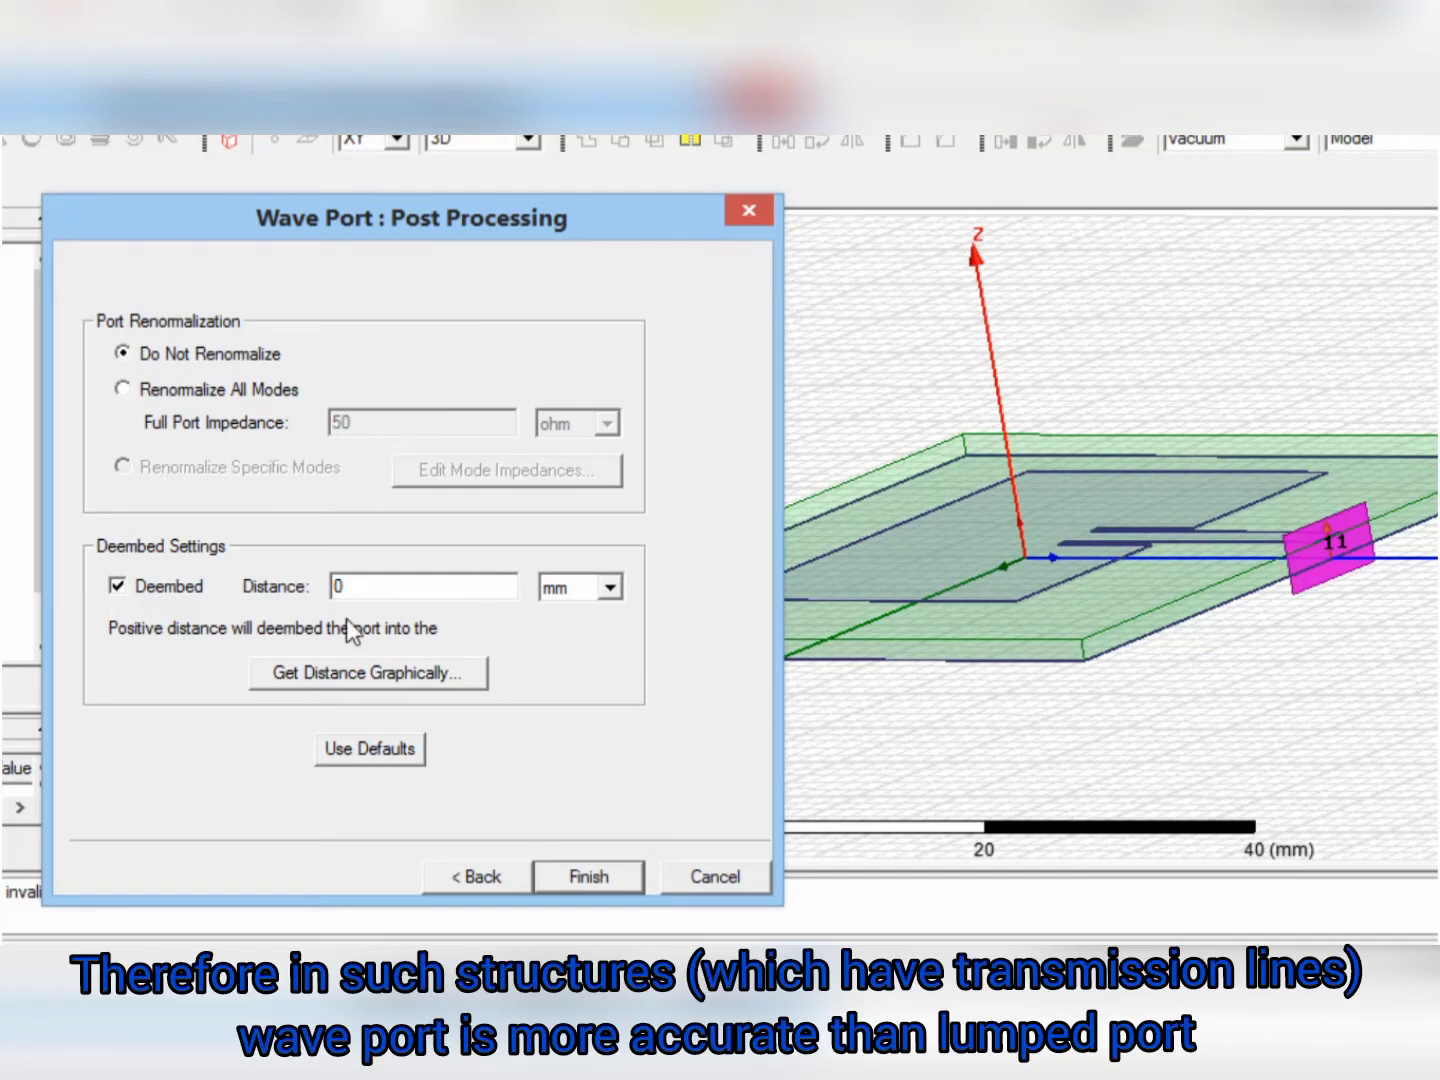
click(423, 585)
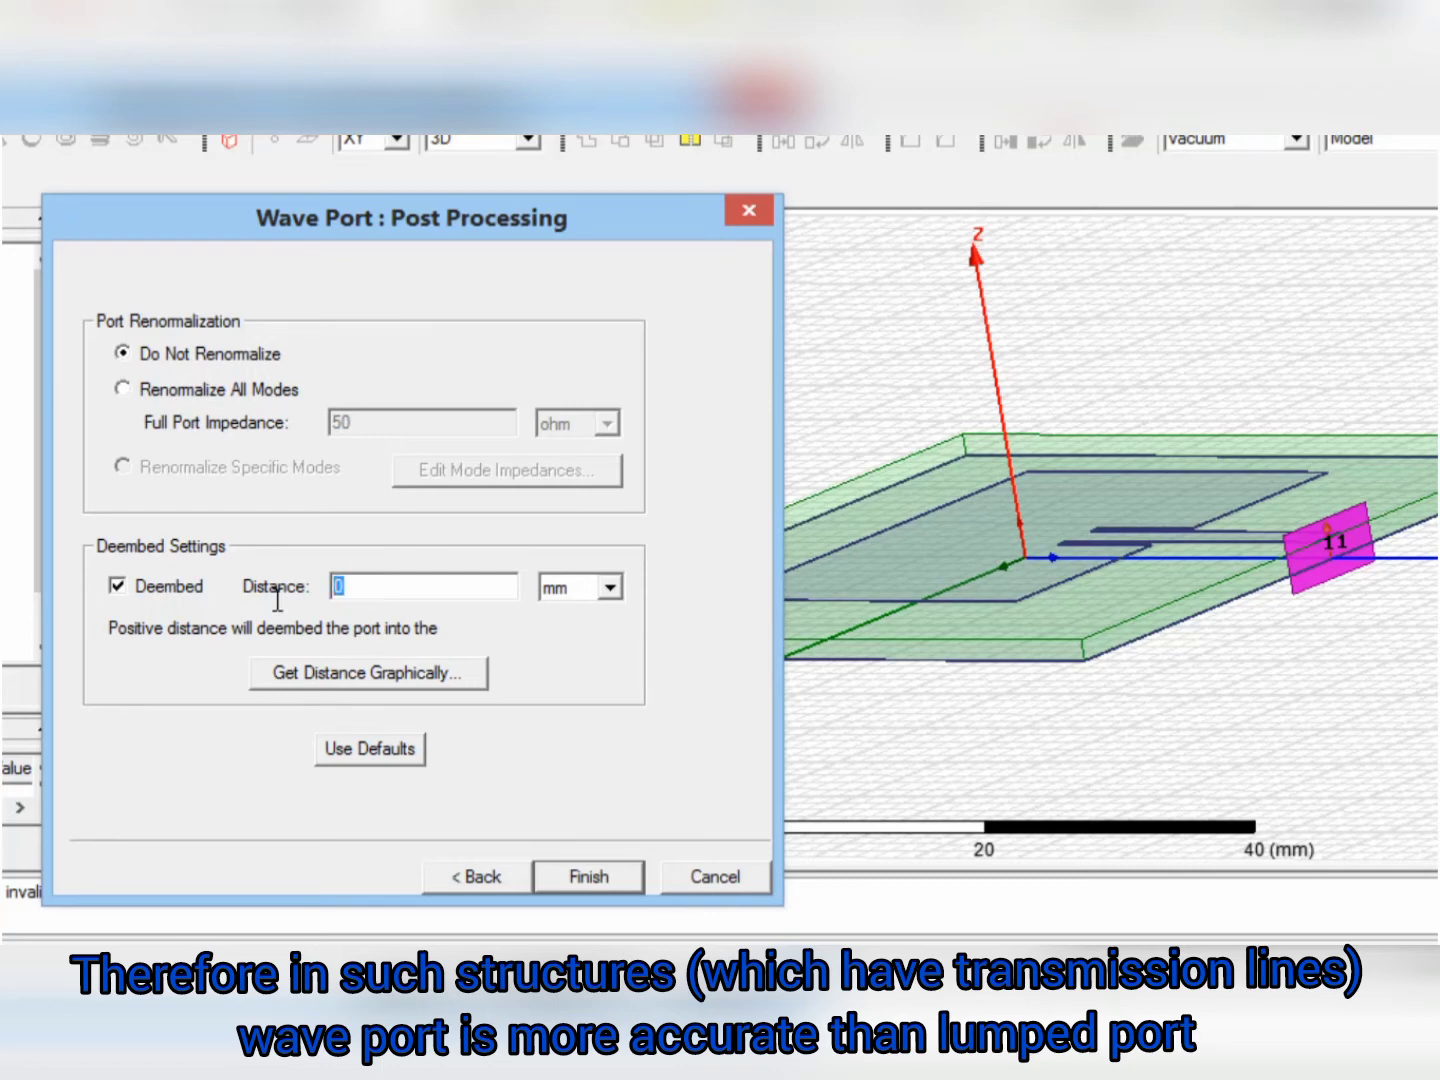
text(24.5)
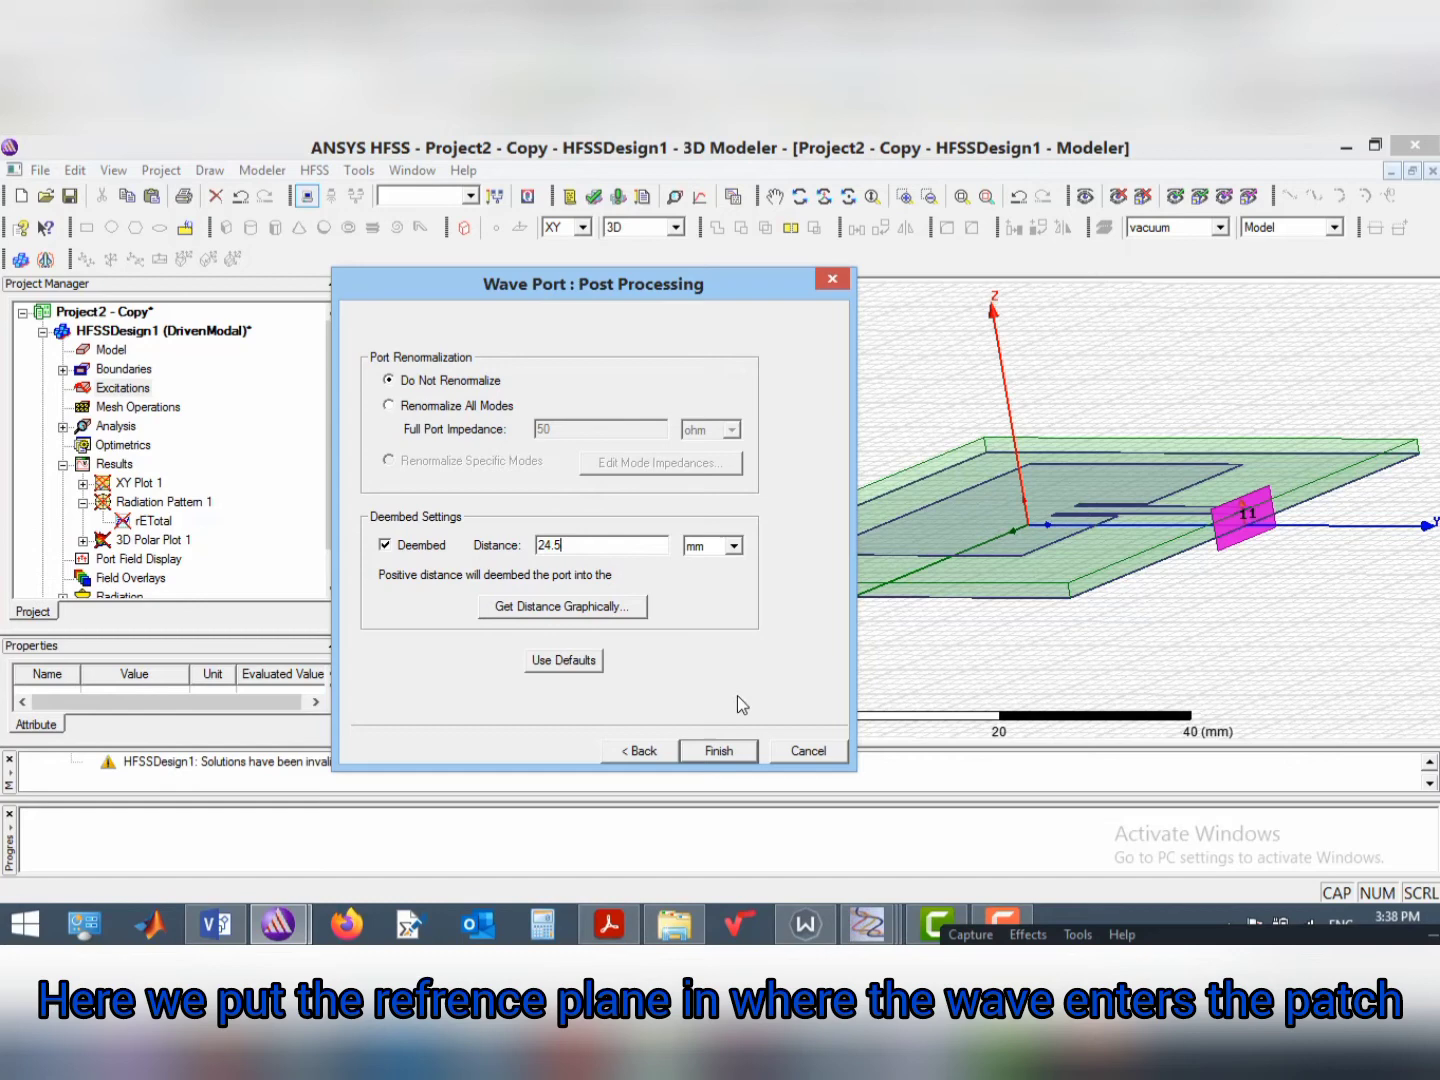
click(718, 751)
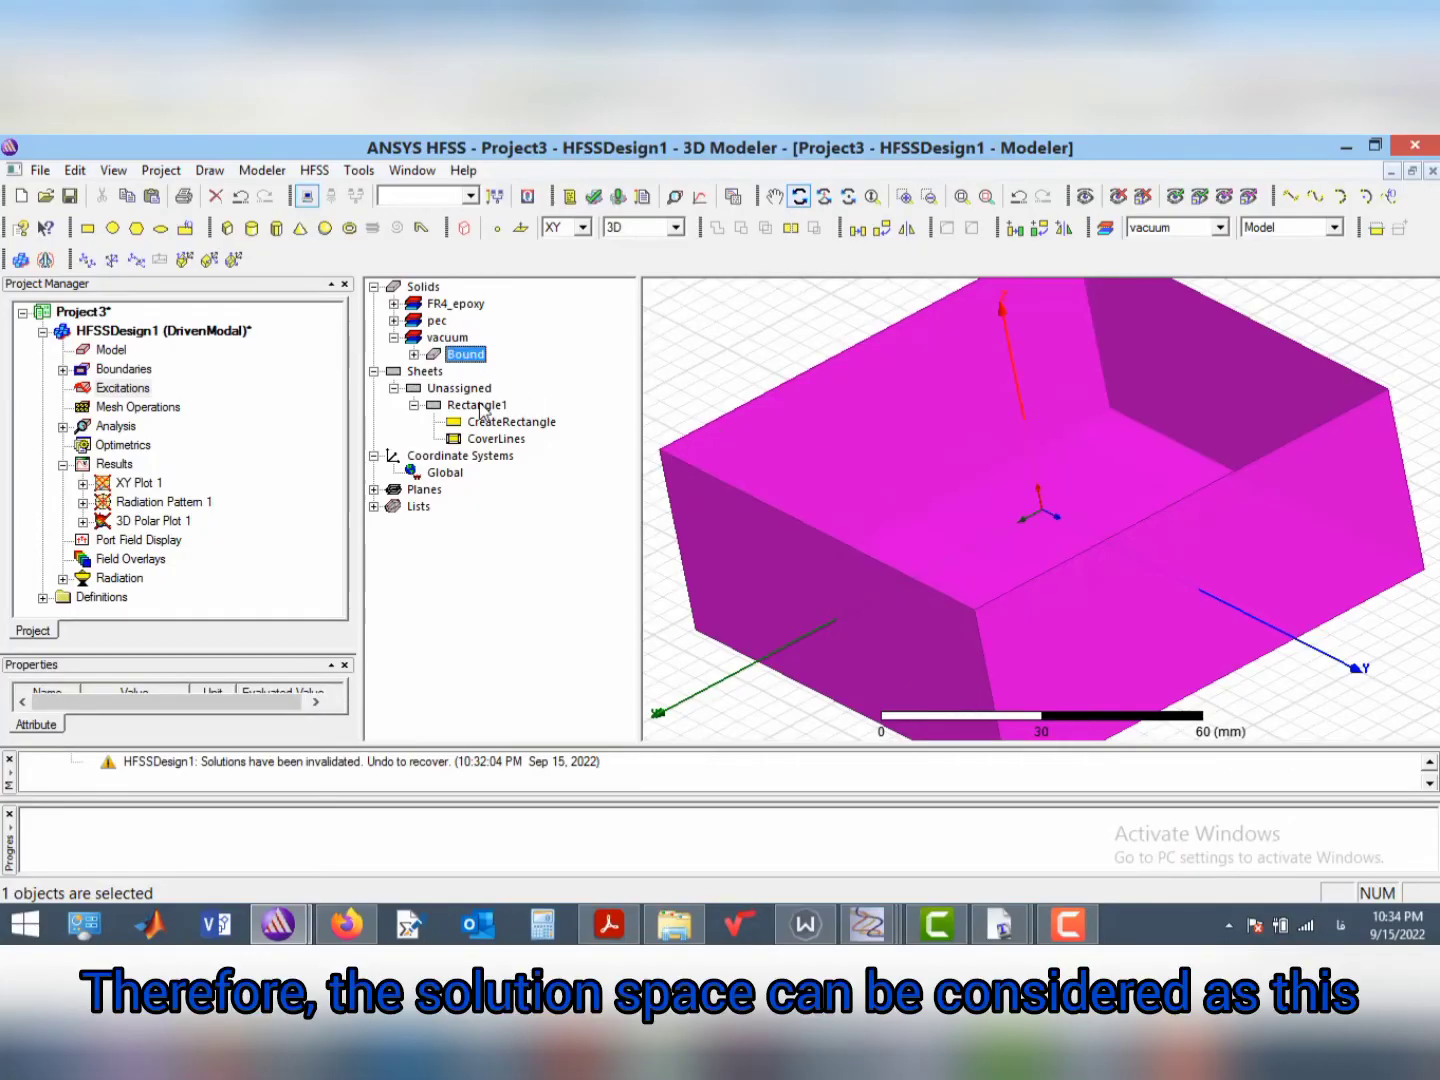
mouse_move(500, 320)
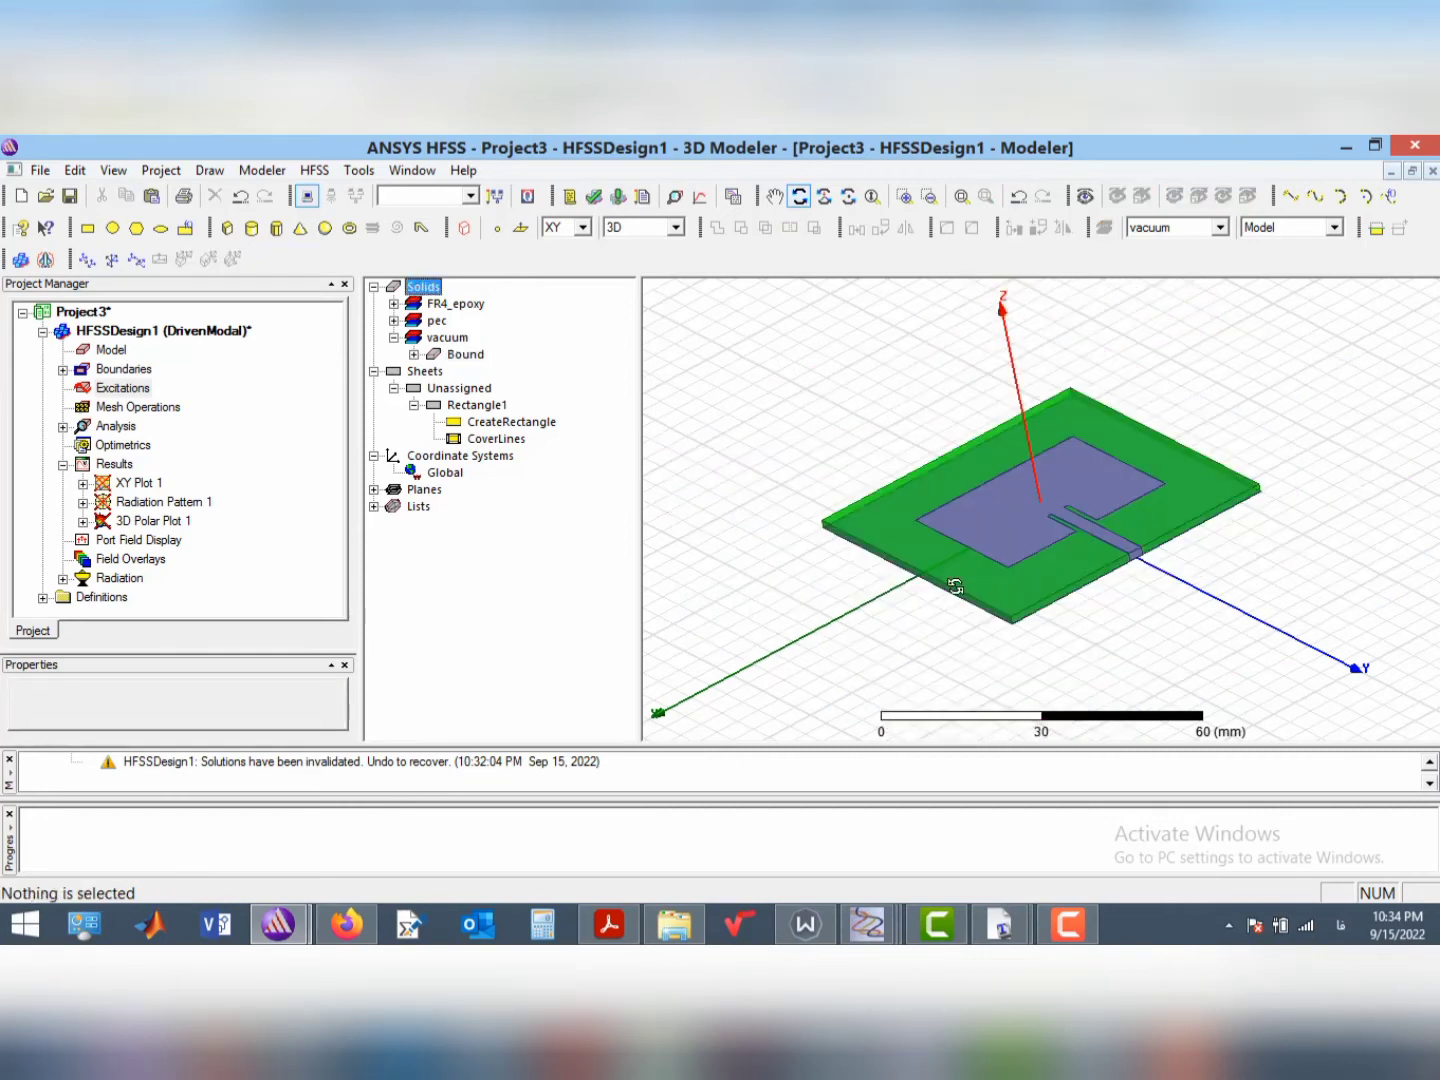
Hide the vacuum Bound box in Project3 to expose the feed line's end
click(903, 195)
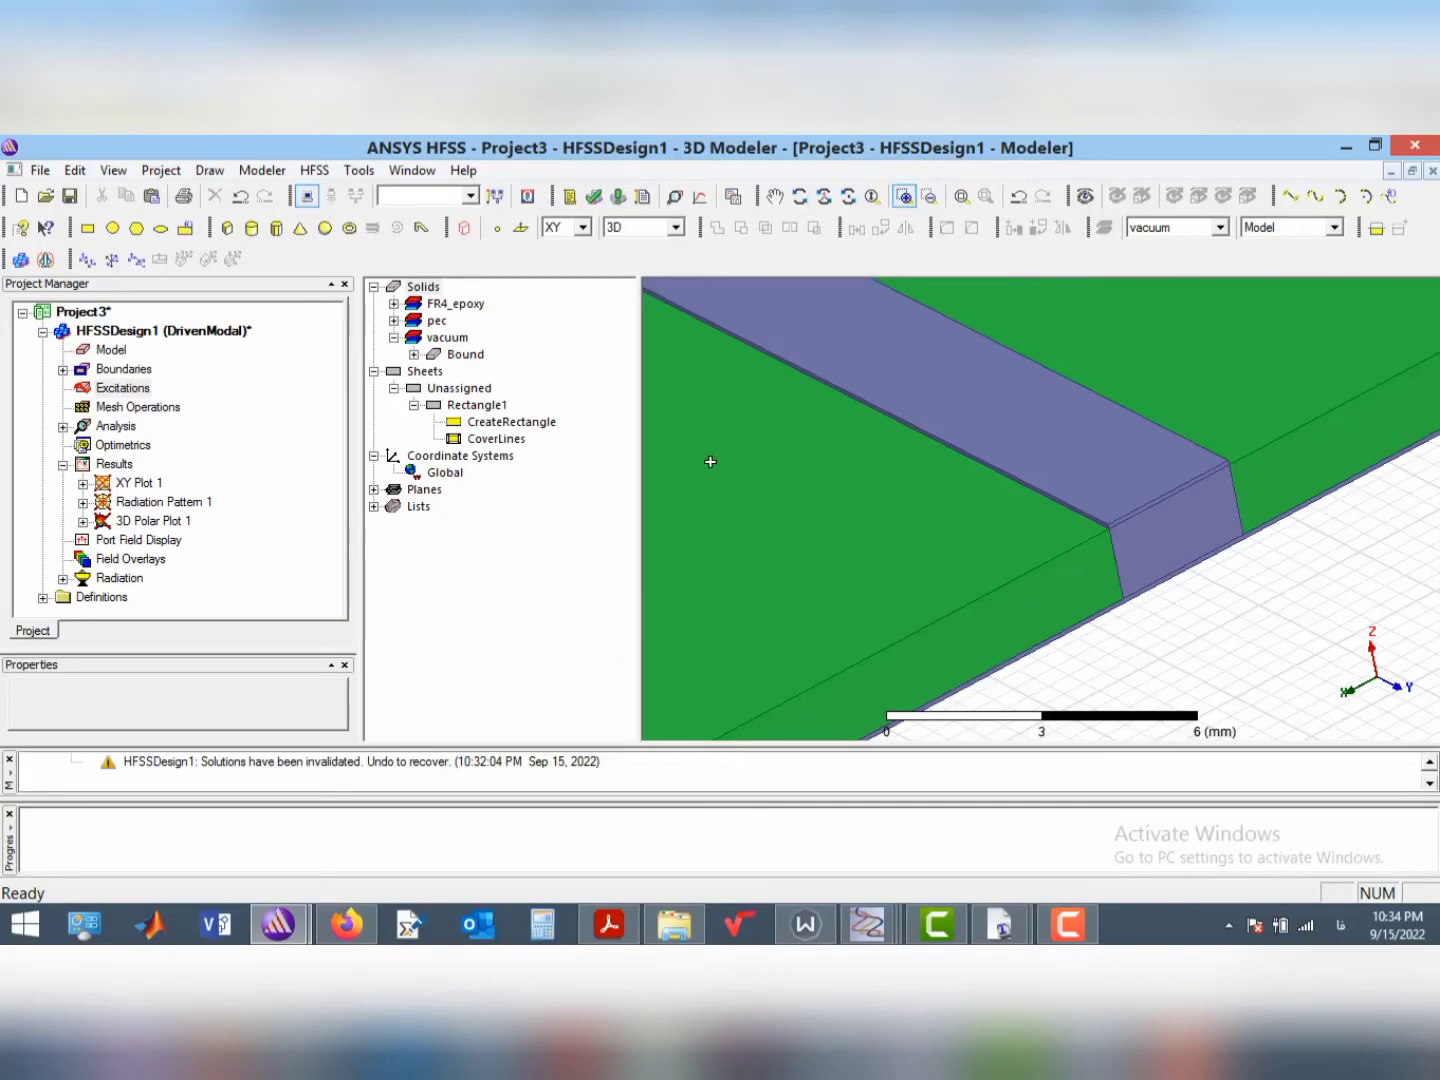
Assign a lumped port to Rectangle1, keeping 50 ohm resistance and 0 reactance
click(478, 405)
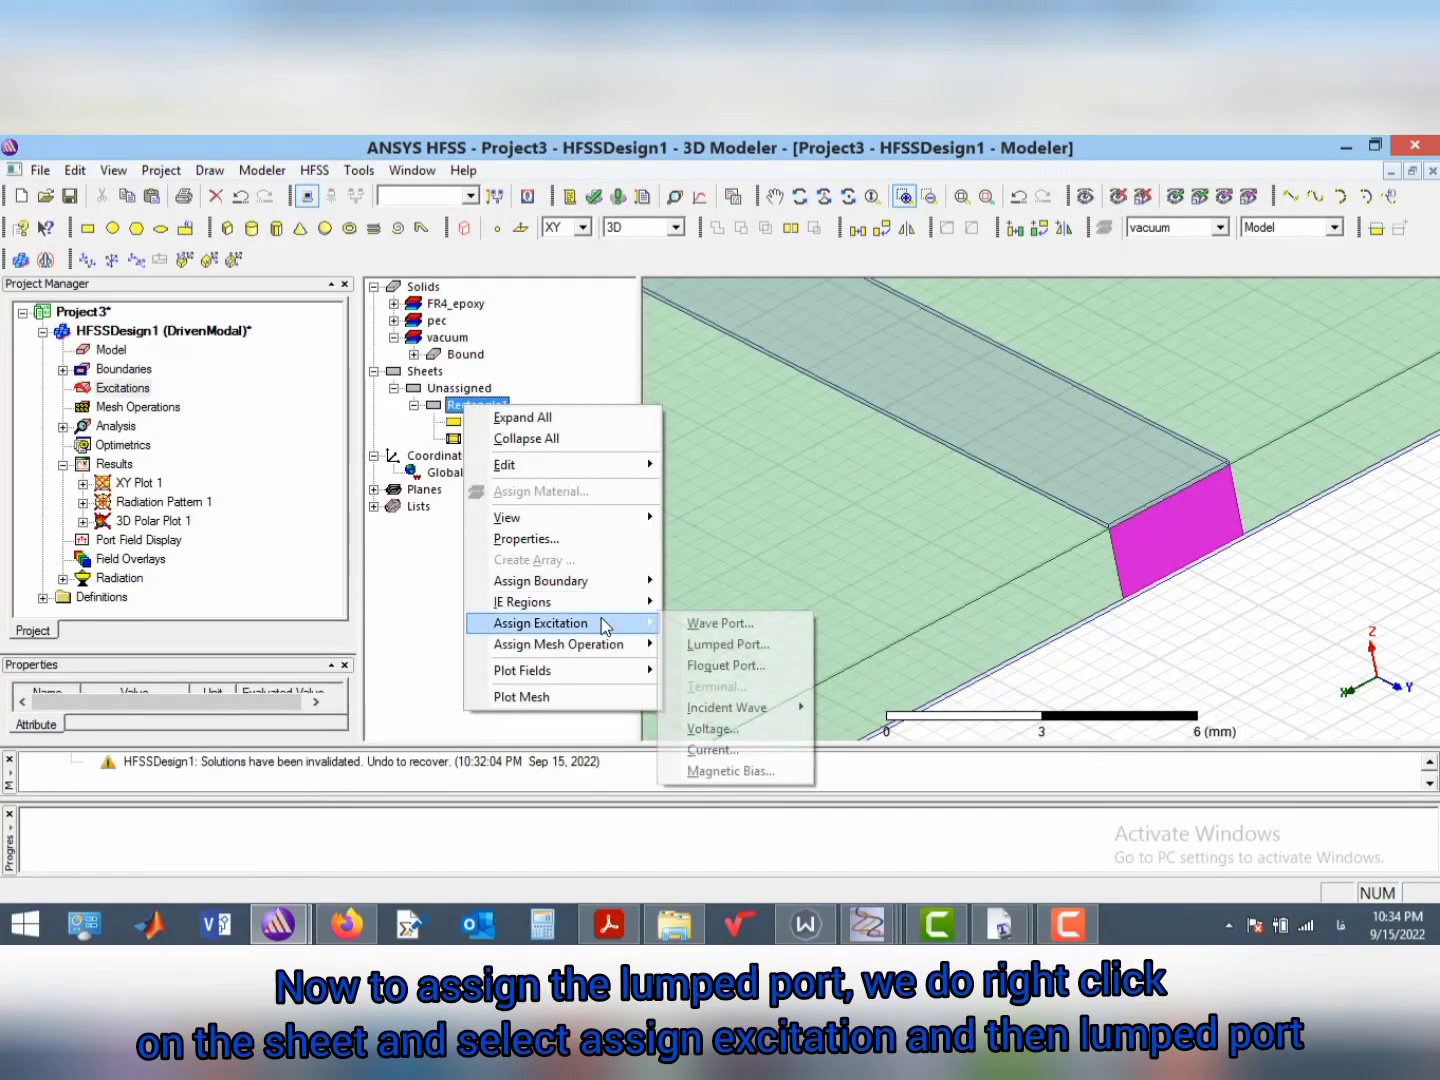
click(728, 644)
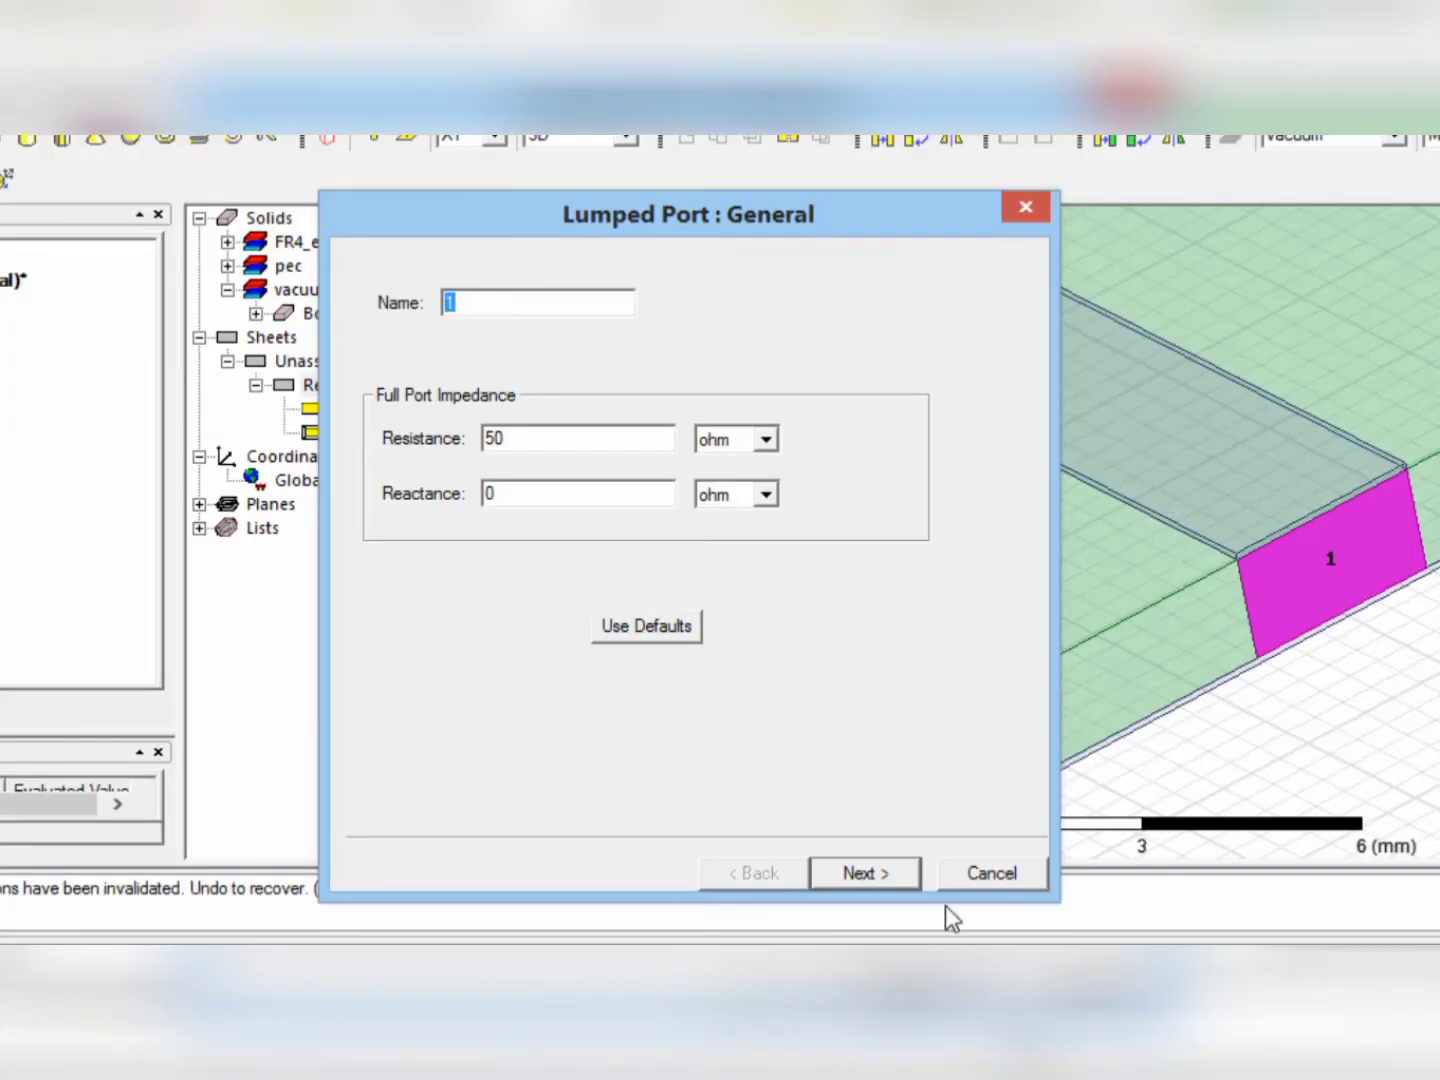
Draw the lumped port's integration line across the feed edge and finish the port
click(862, 872)
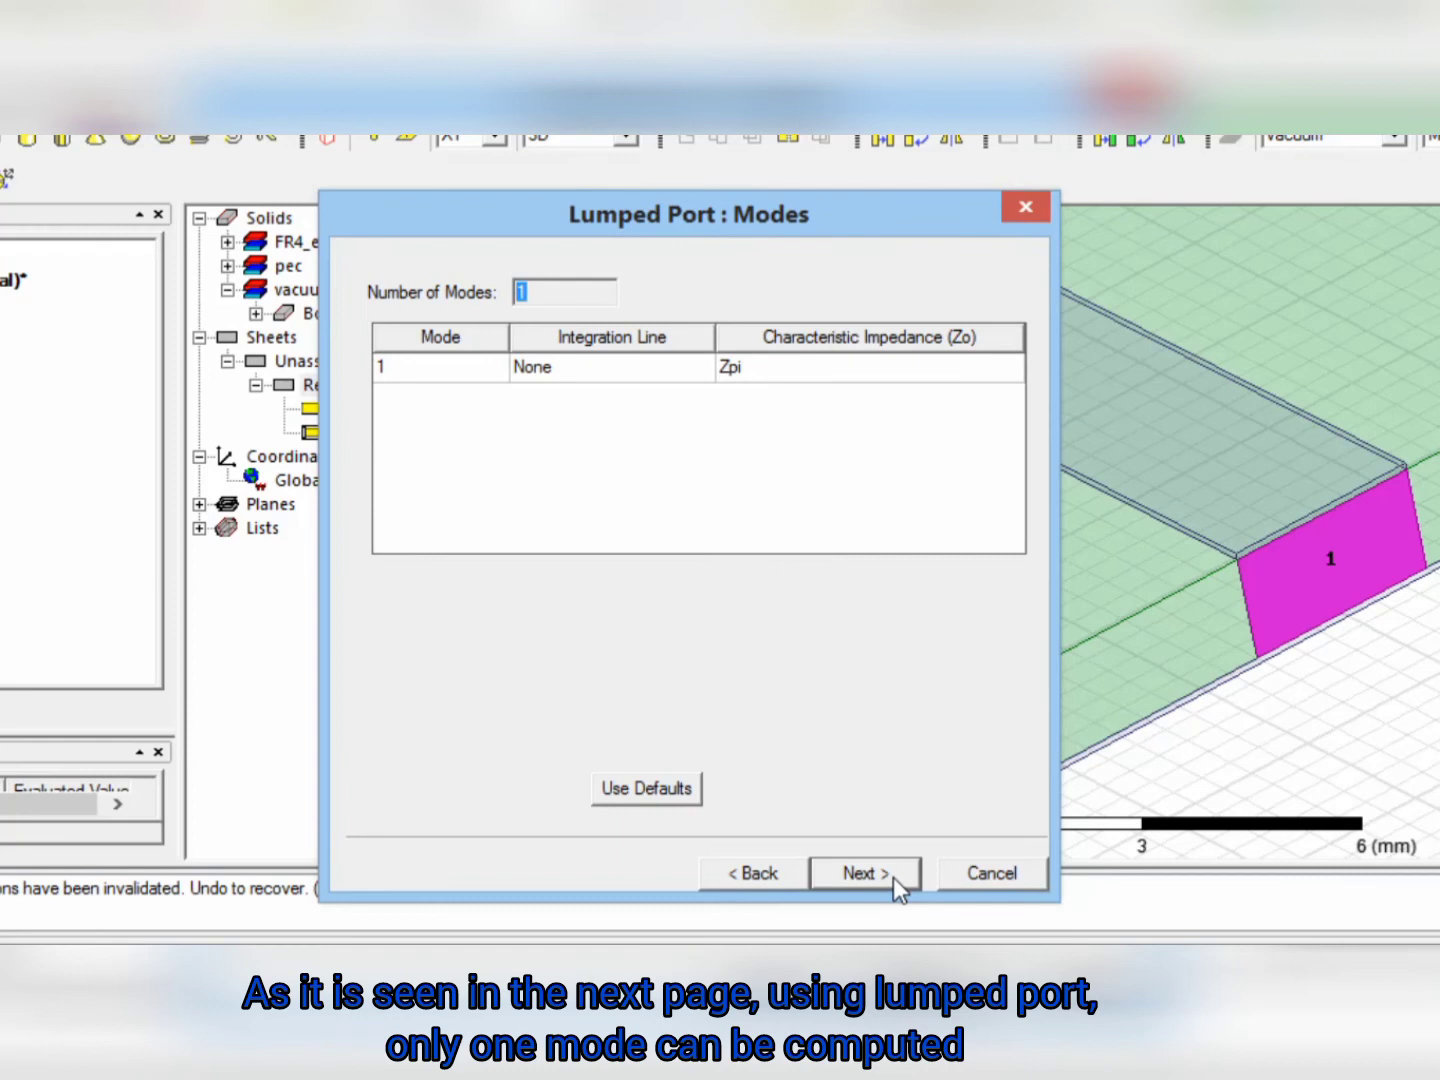
mouse_move(527, 318)
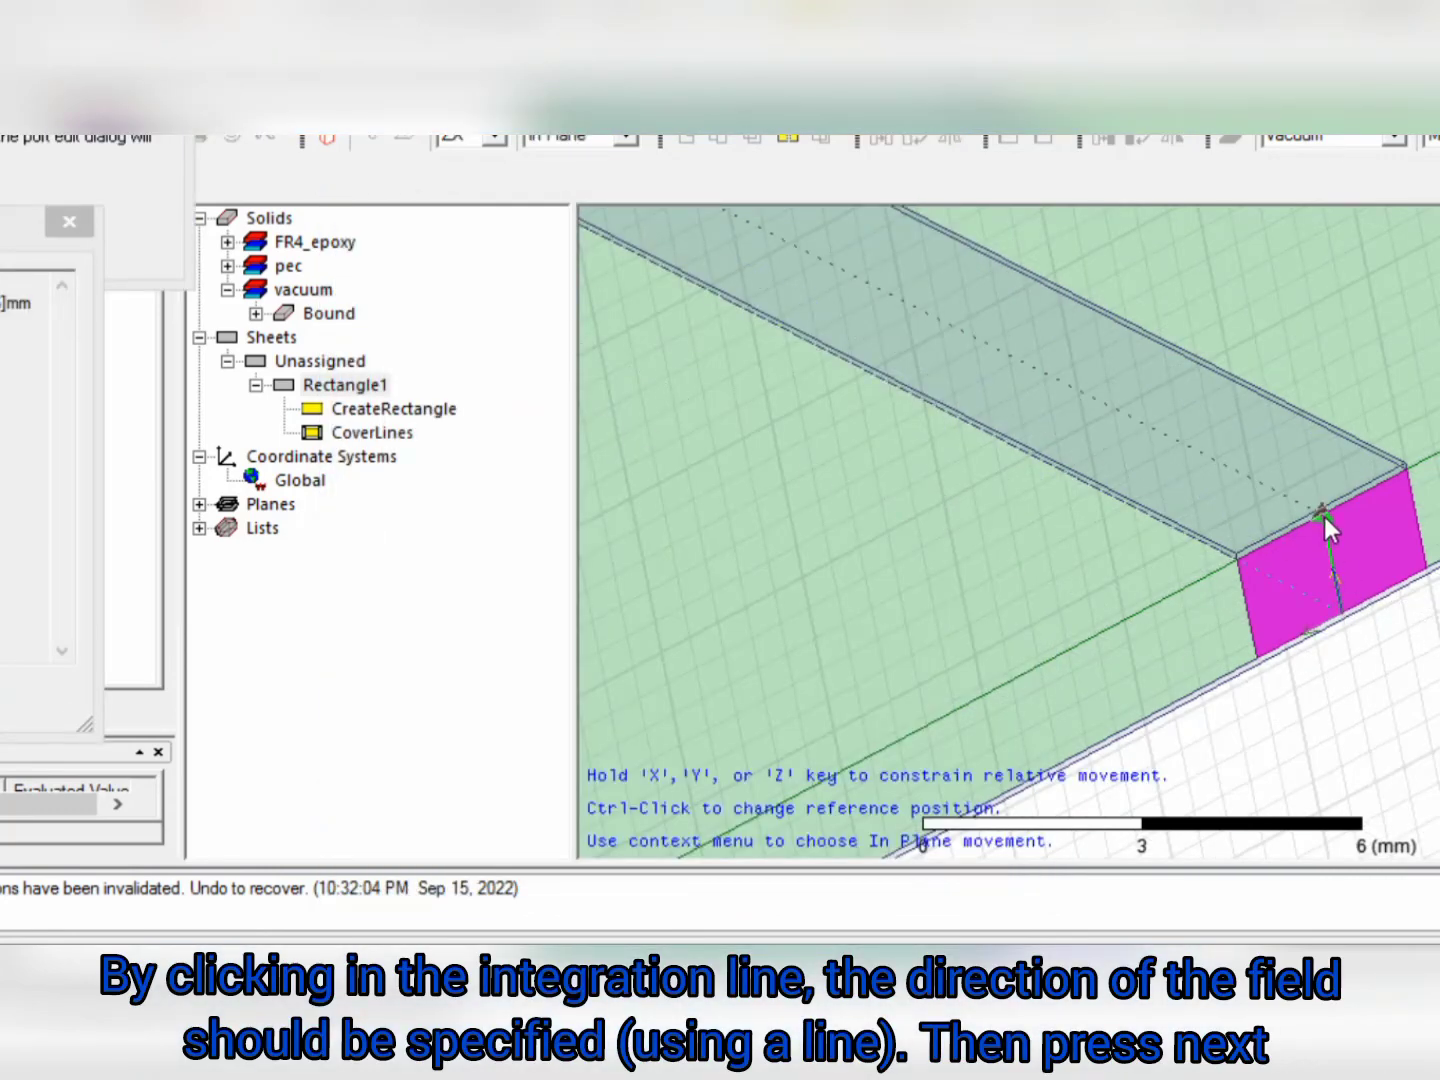
click(1300, 540)
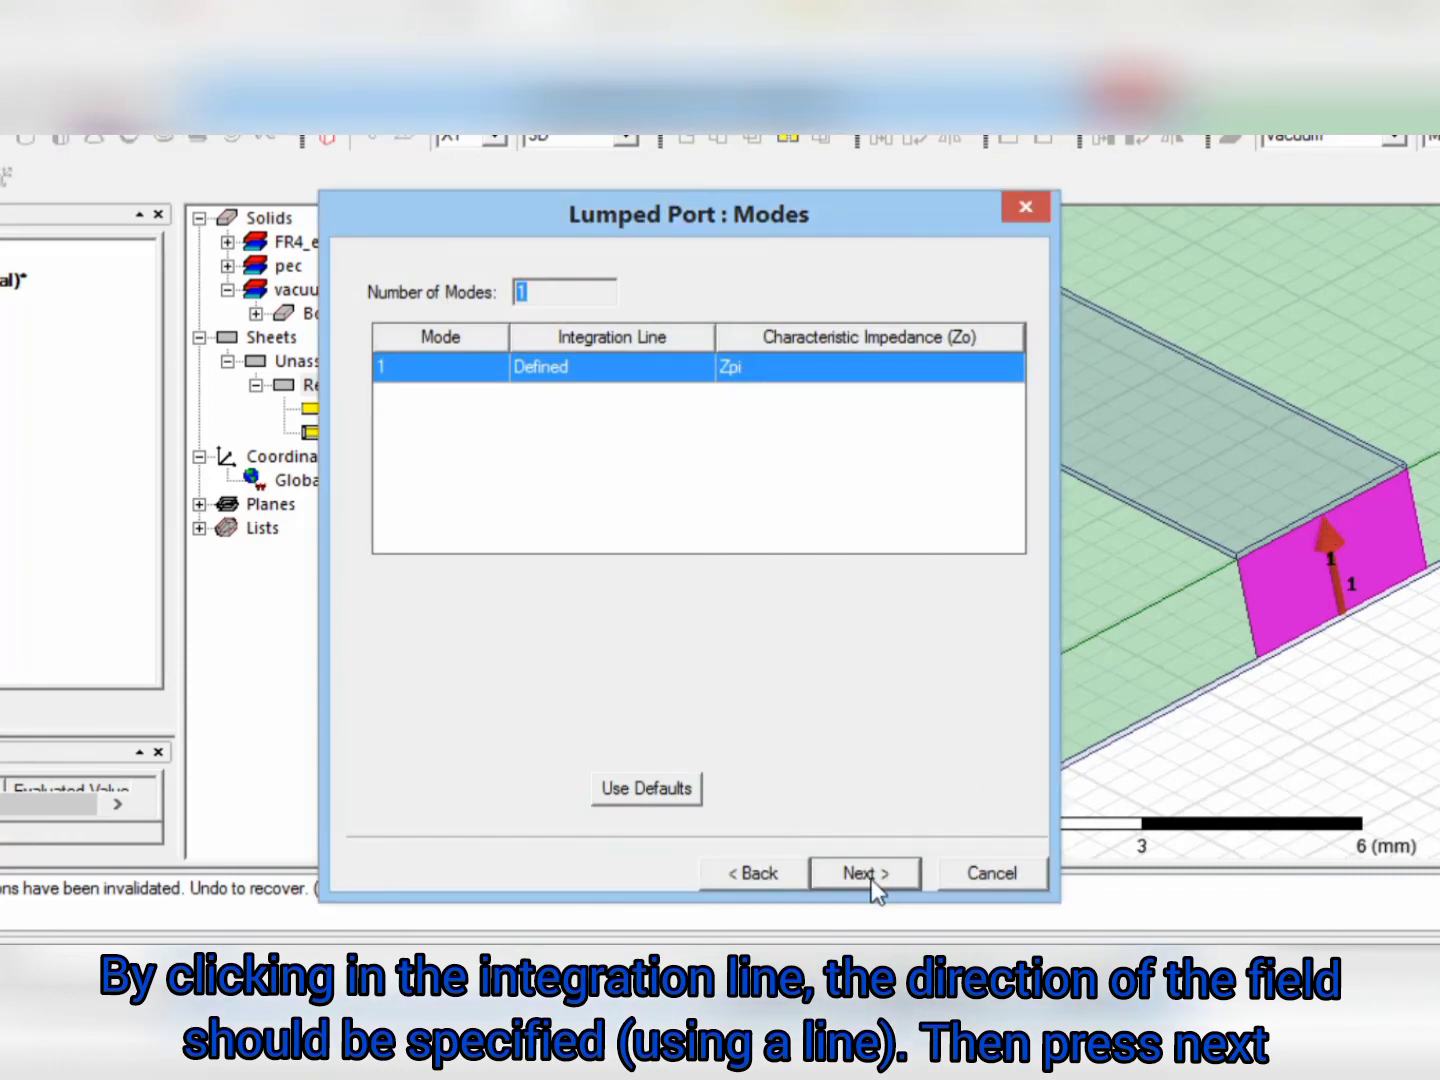
click(863, 872)
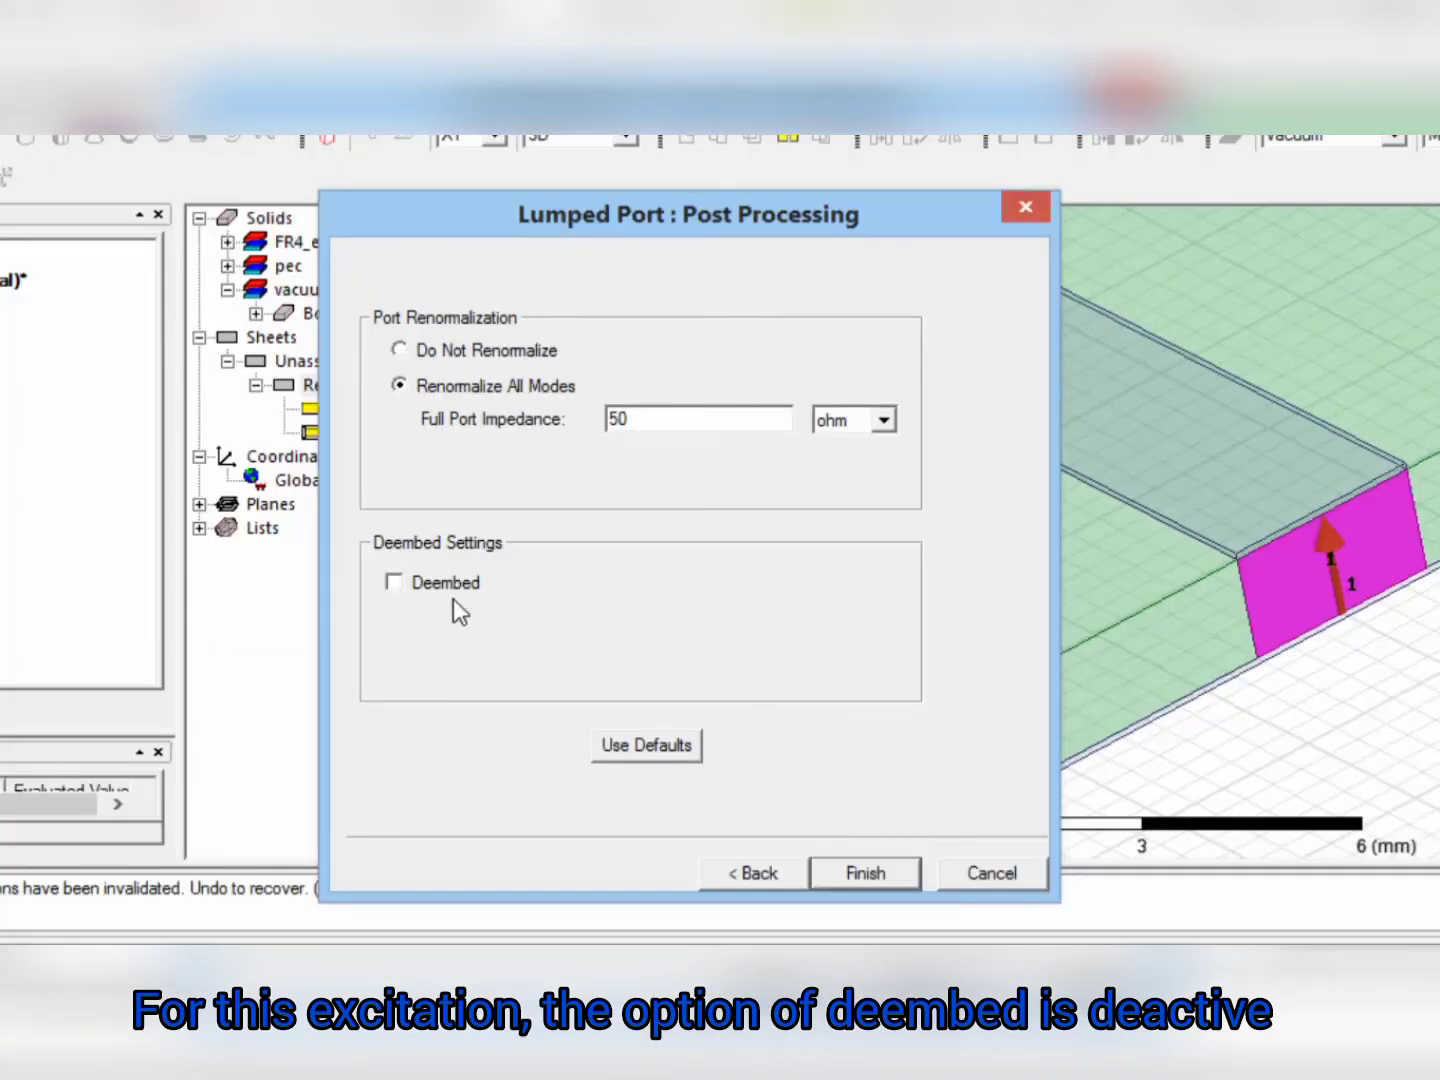
mouse_move(740, 598)
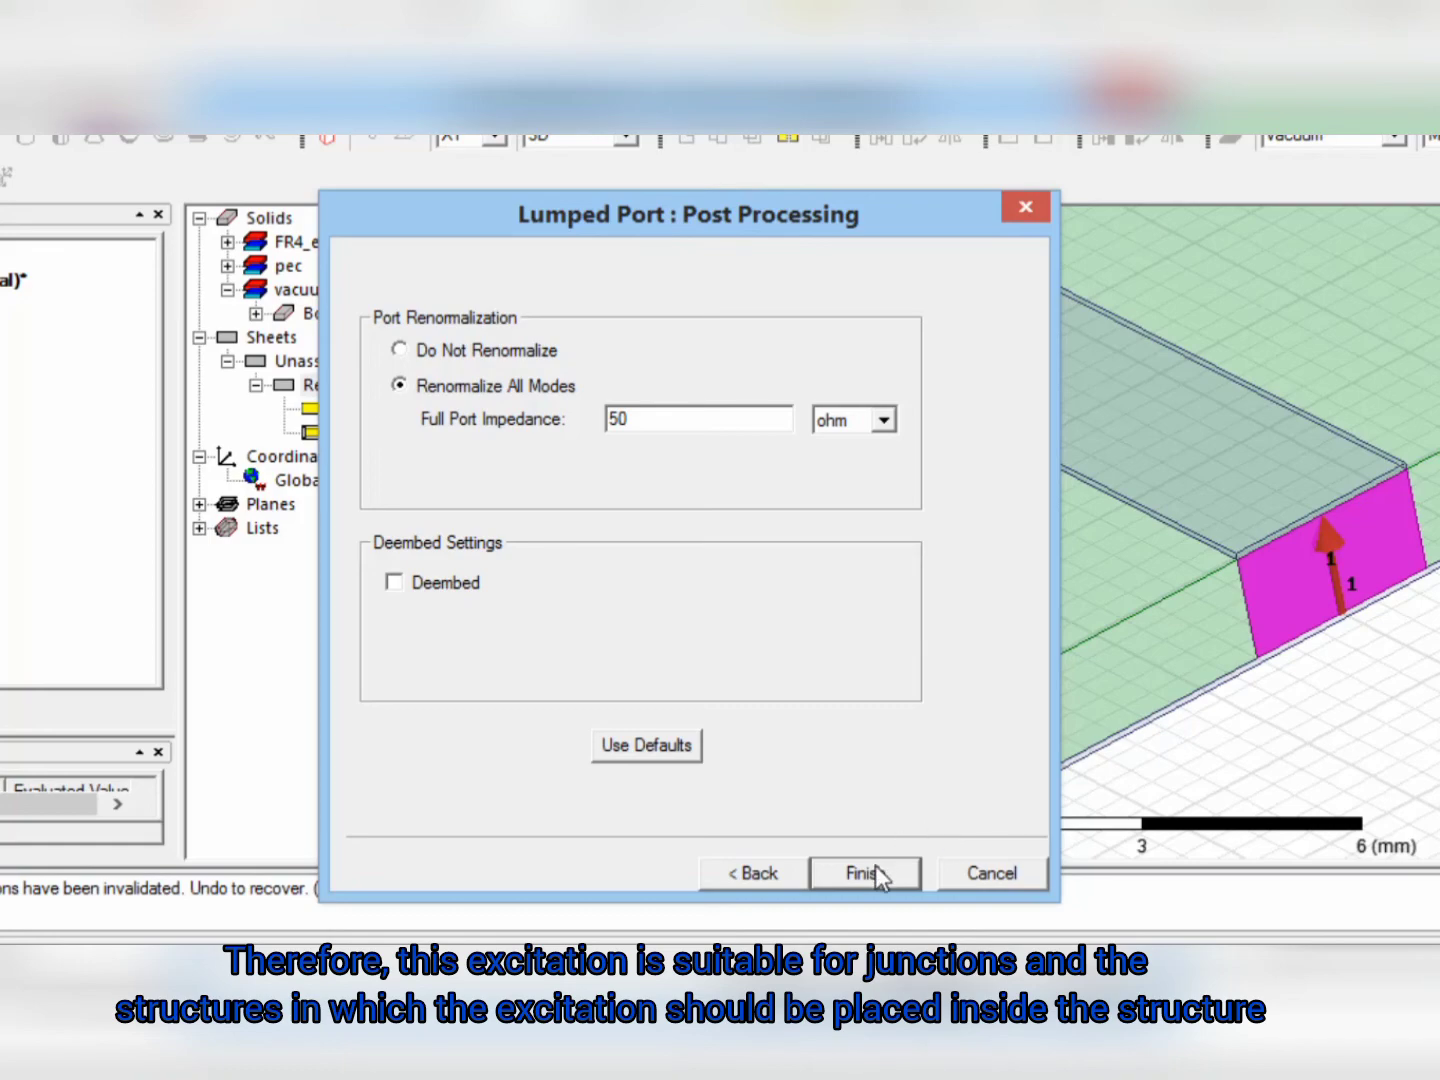
click(864, 872)
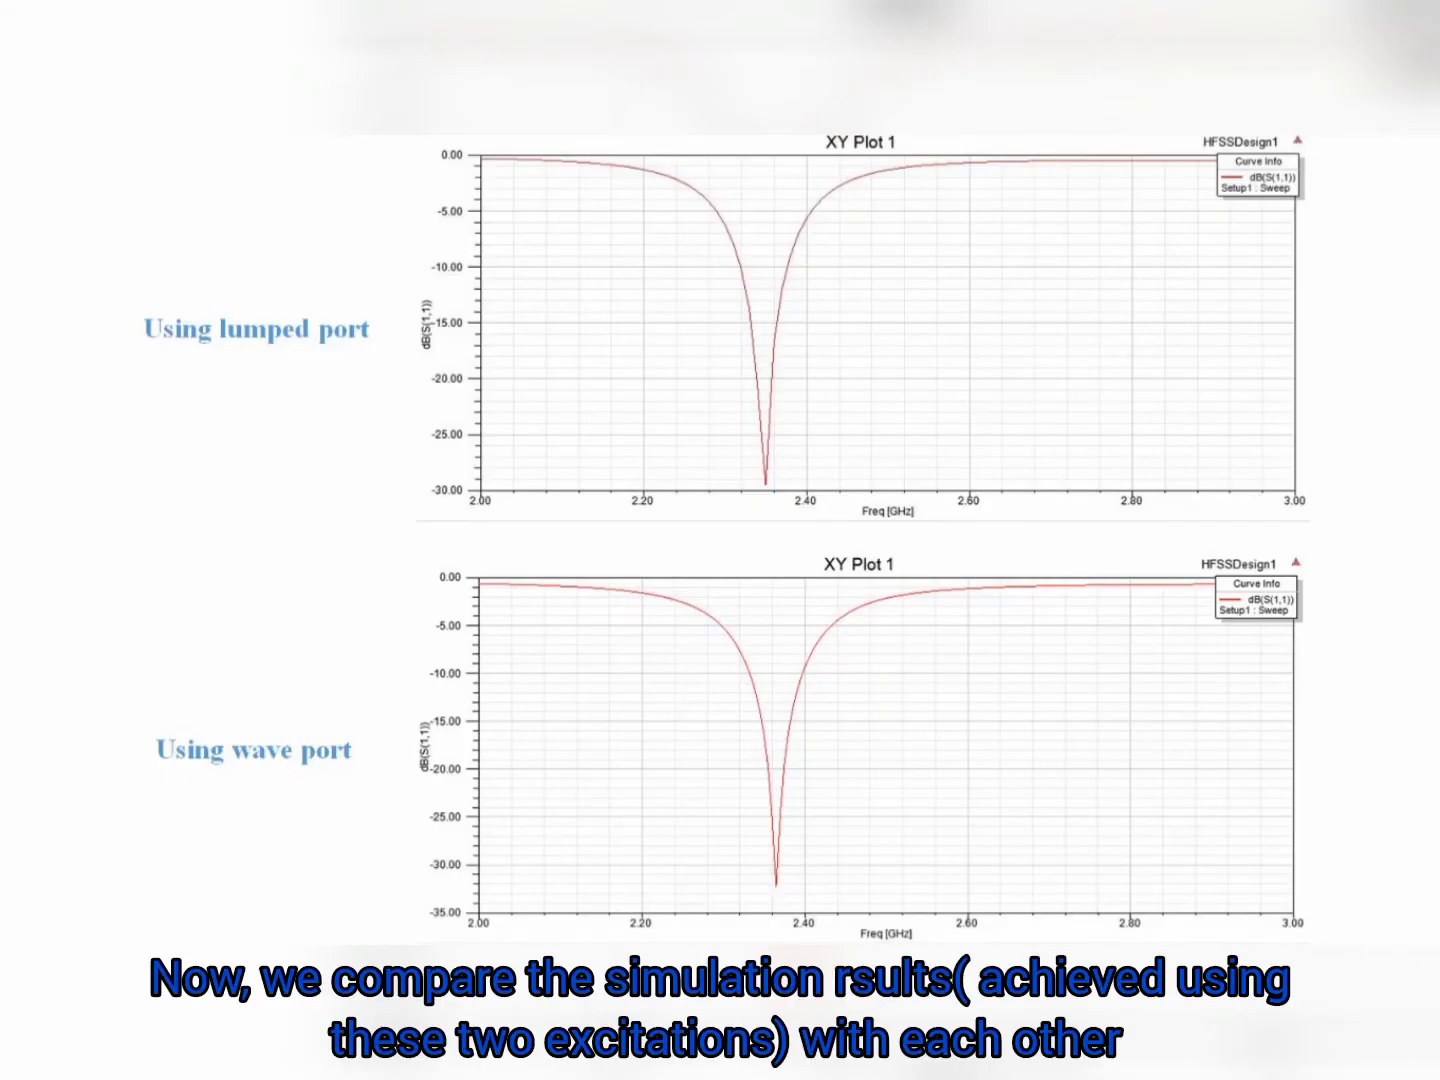